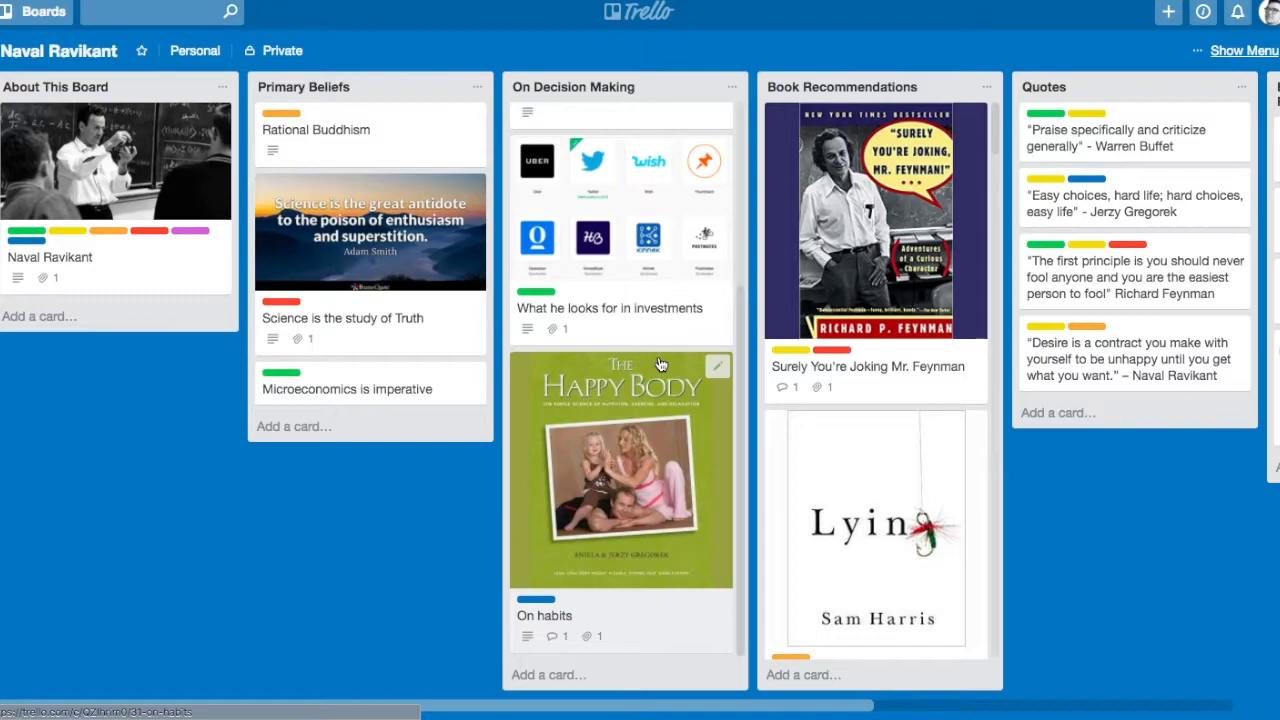
pyautogui.moveTo(96, 436)
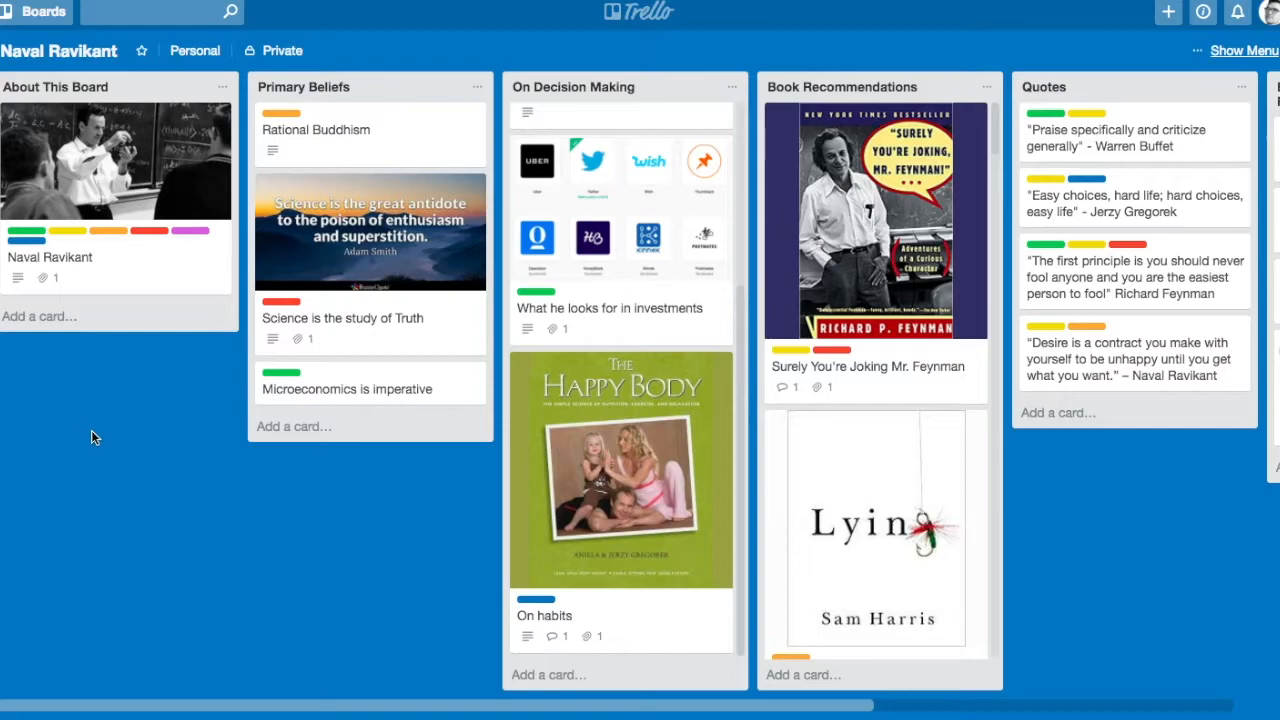
pyautogui.moveTo(268, 212)
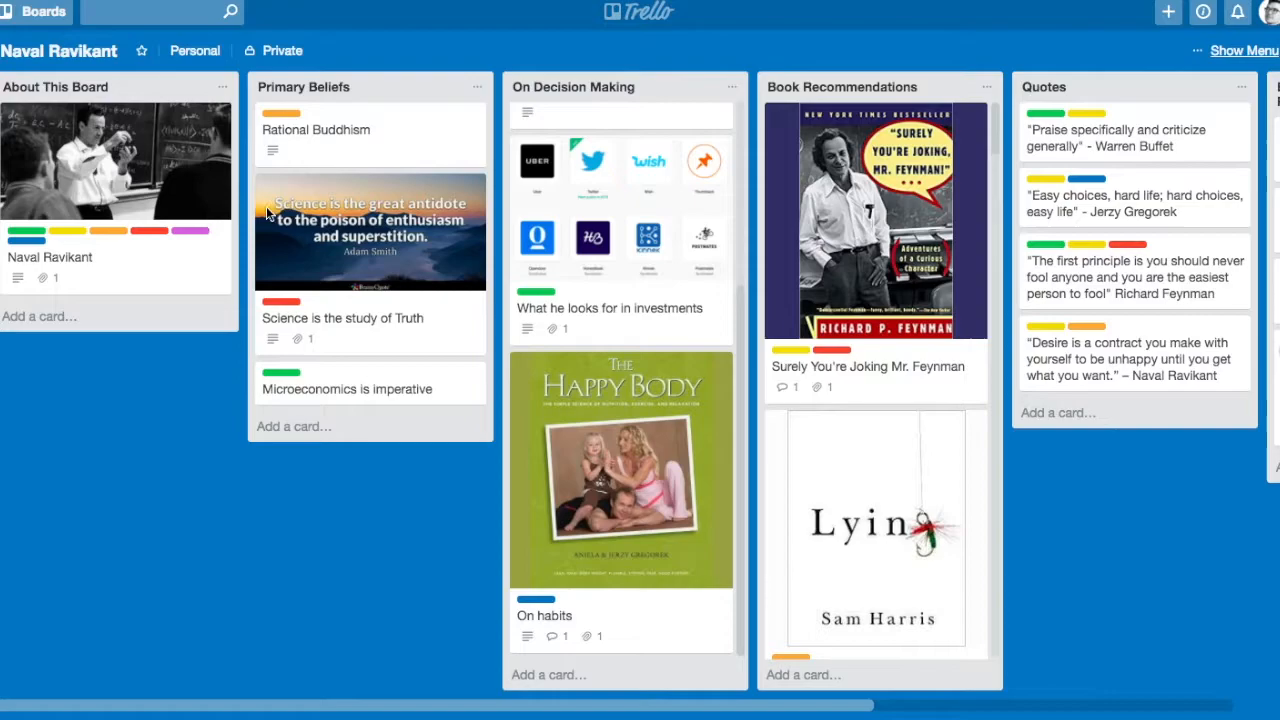
pyautogui.moveTo(388, 140)
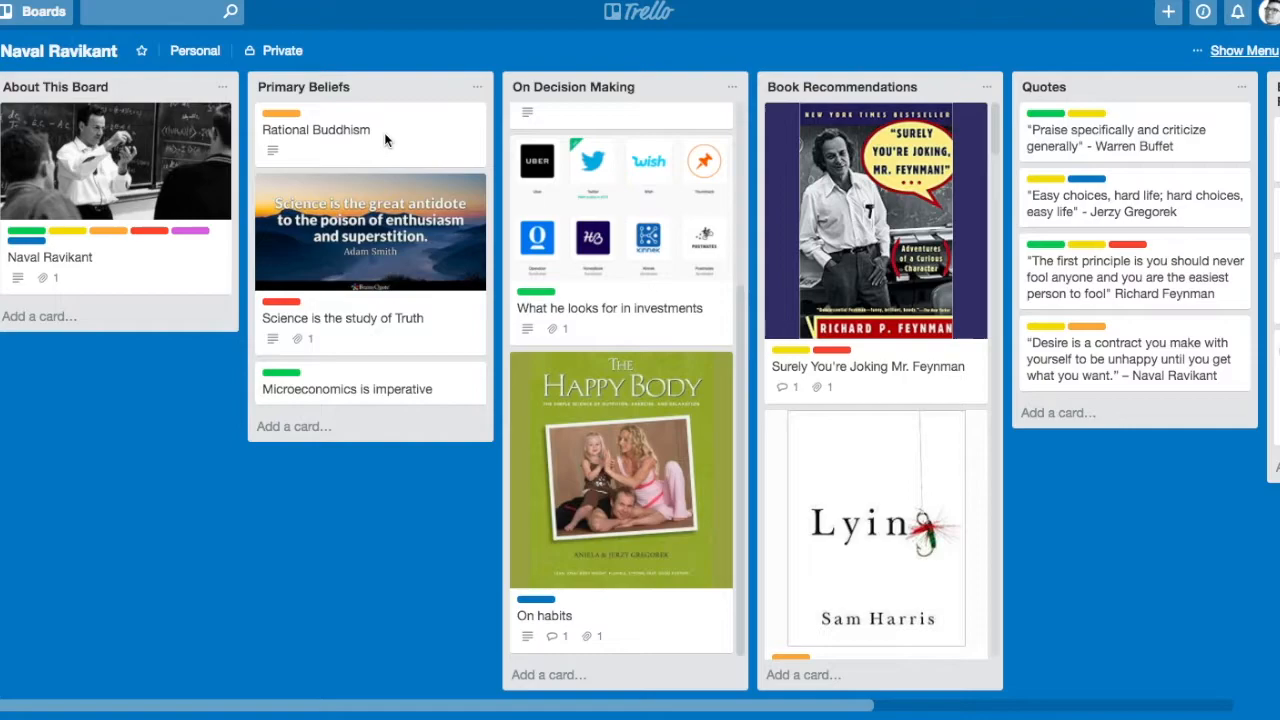
# Read the Rational Buddhism card, close it, then bring up the Science is the study of Truth card.
pyautogui.click(316, 130)
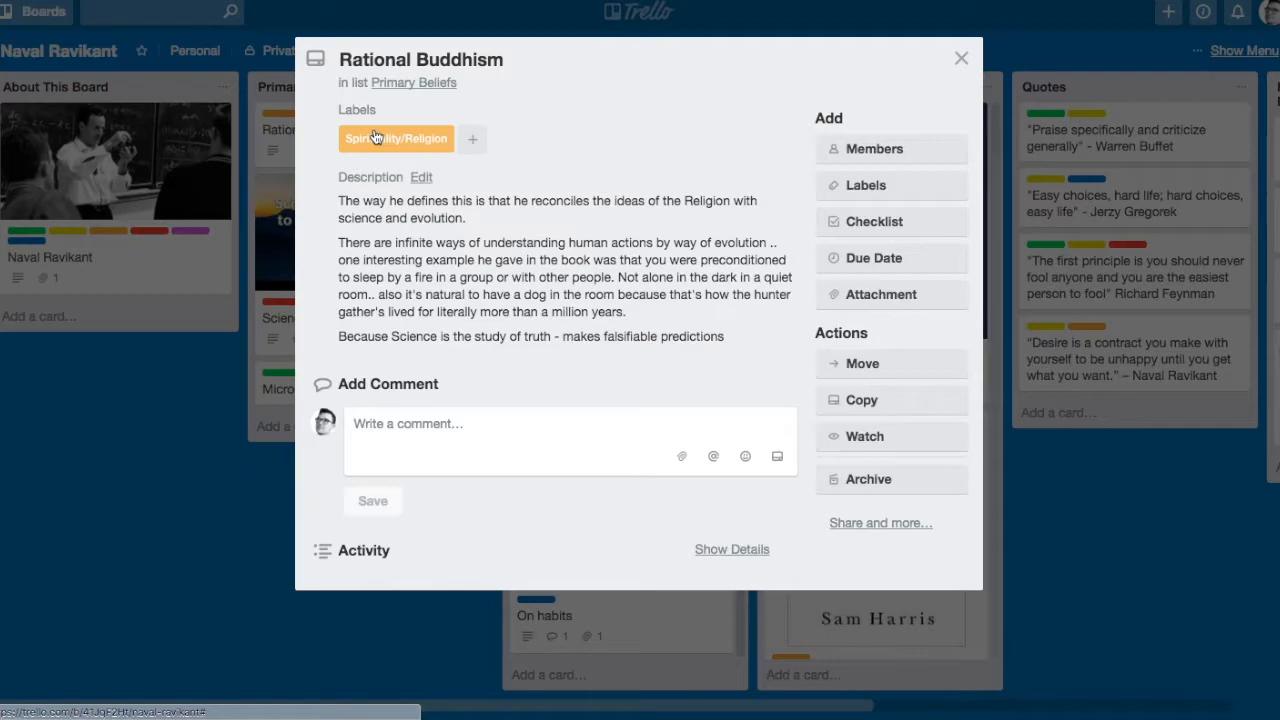
pyautogui.moveTo(896, 60)
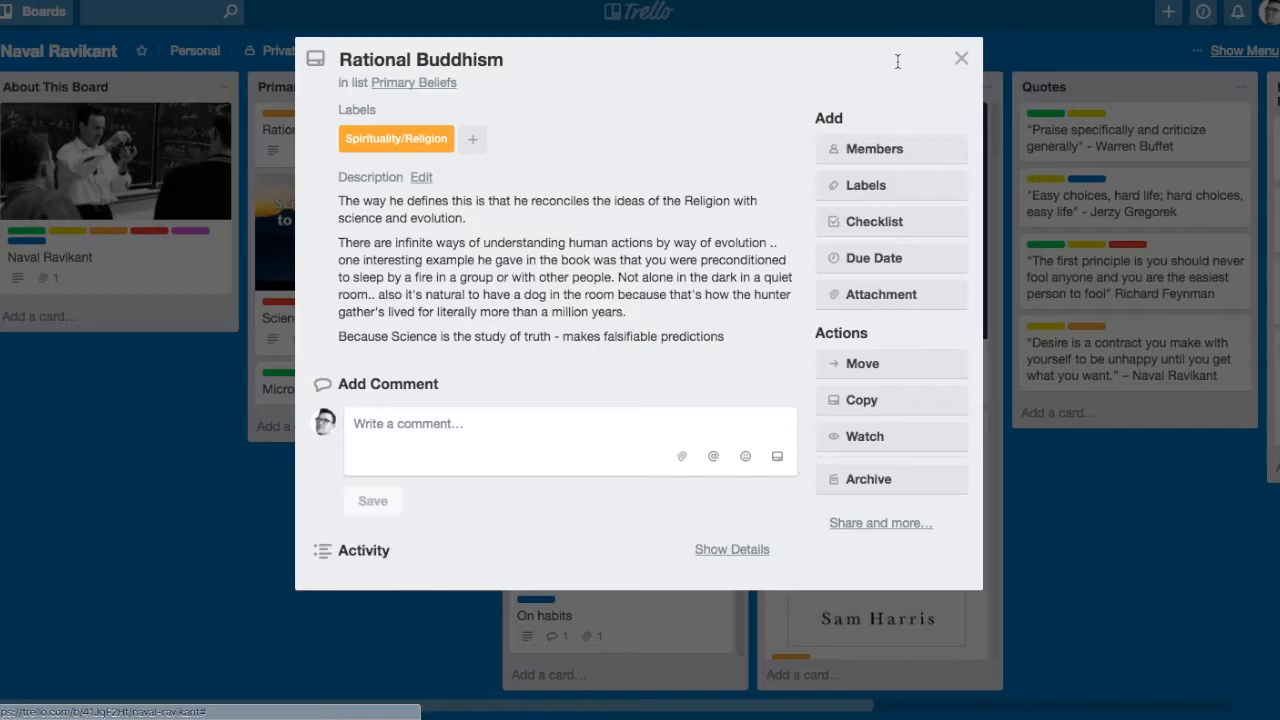
pyautogui.click(960, 58)
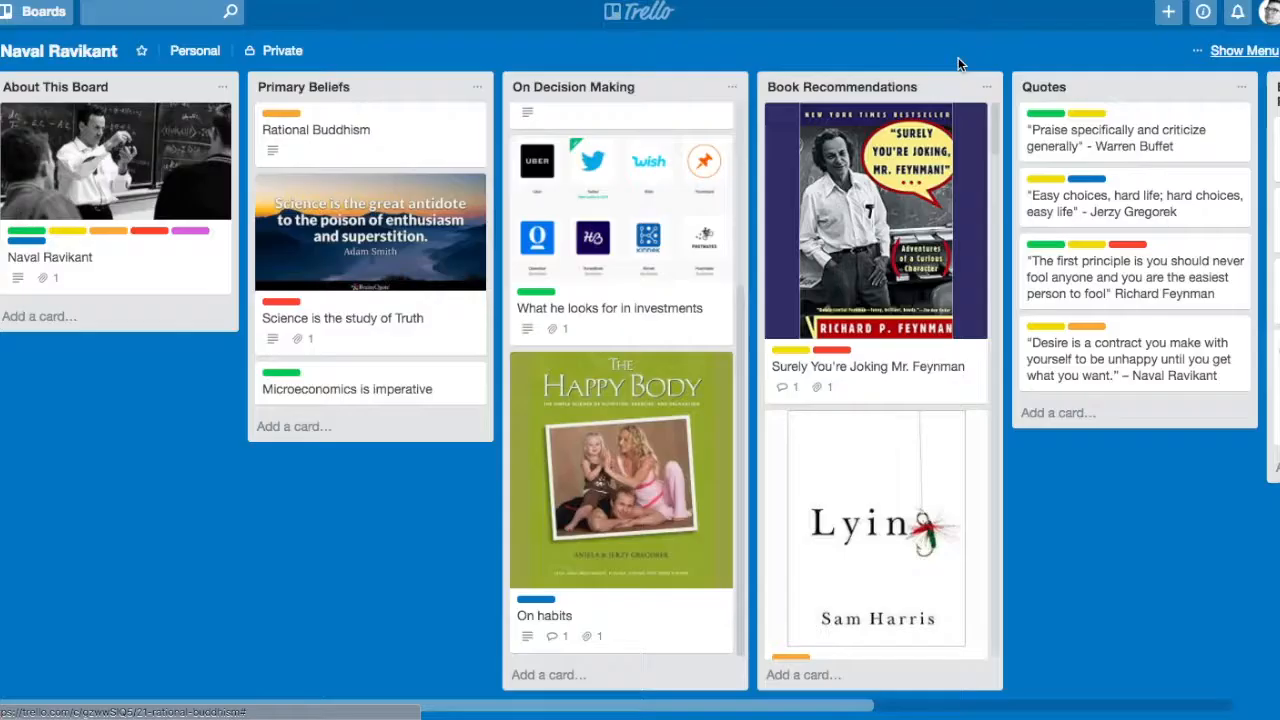
pyautogui.click(342, 318)
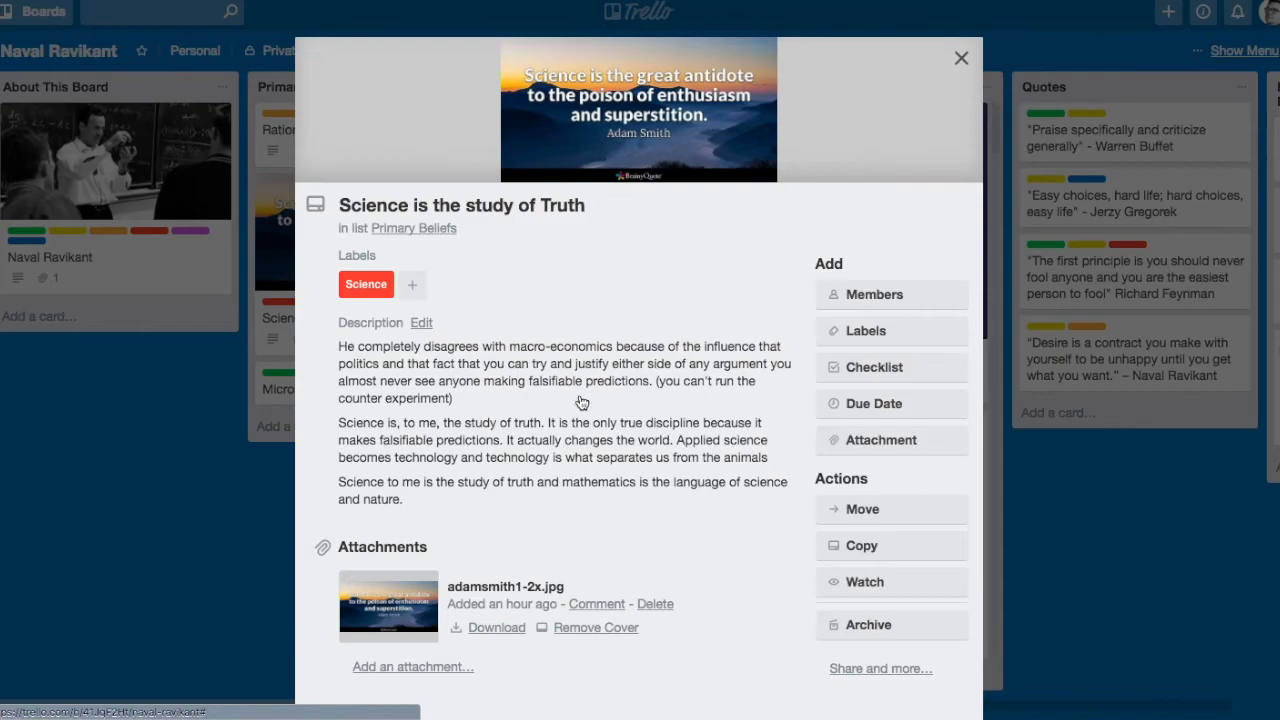
pyautogui.moveTo(590, 414)
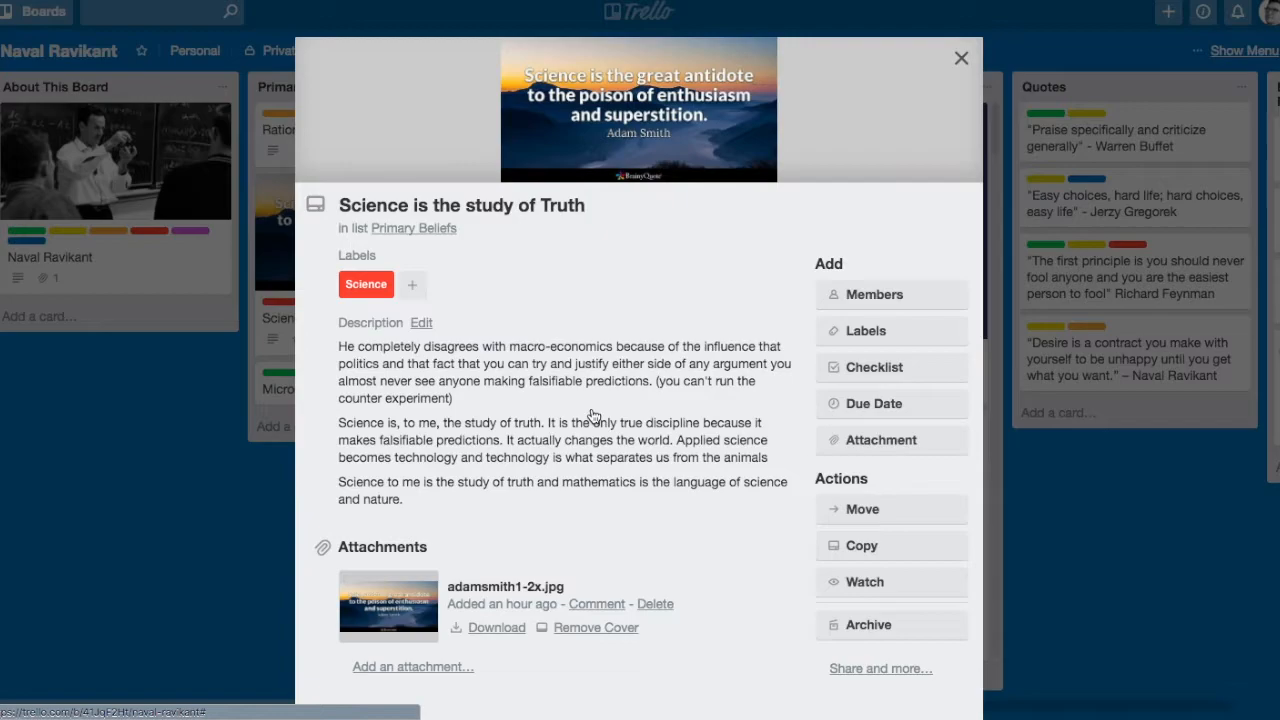
pyautogui.moveTo(568, 450)
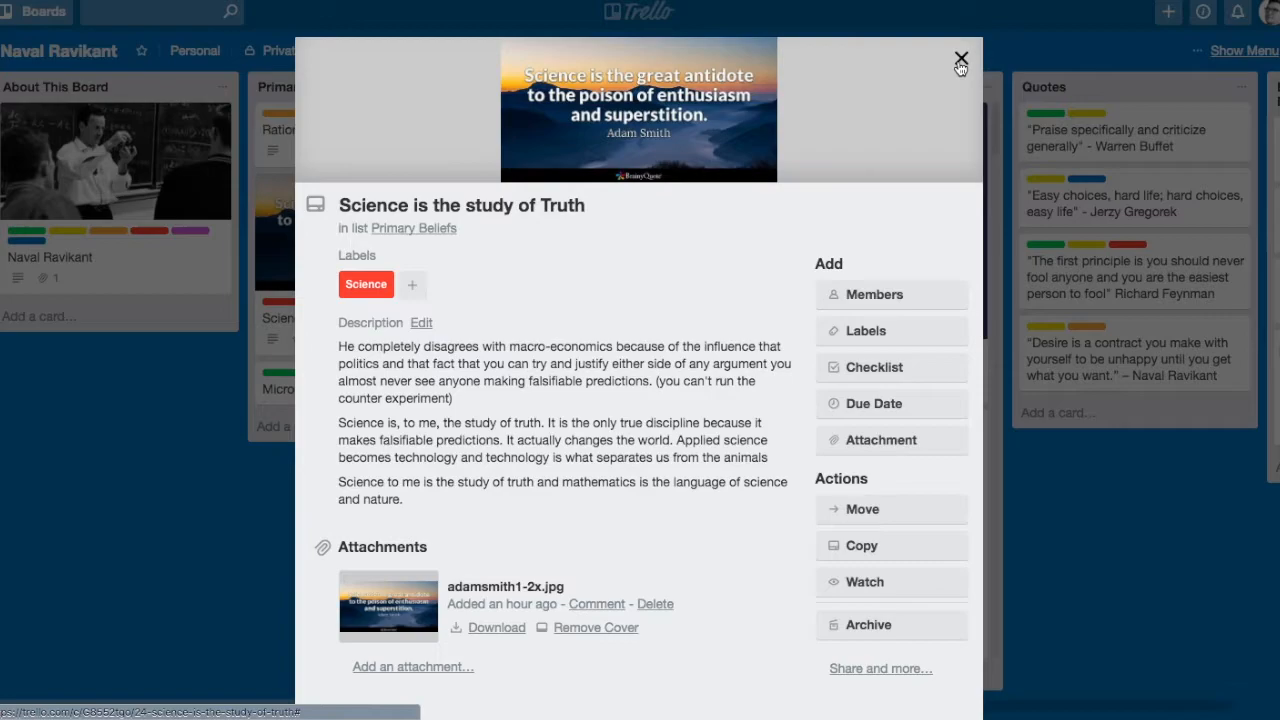
pyautogui.click(960, 56)
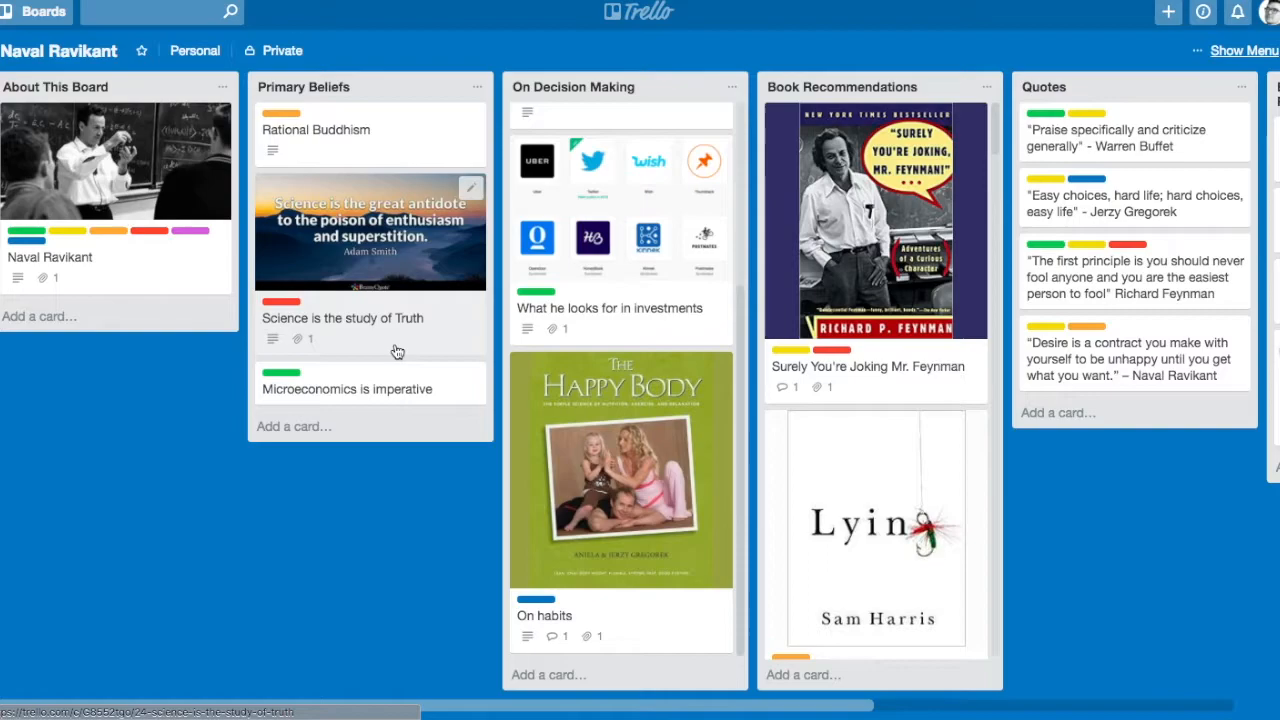
pyautogui.moveTo(456, 338)
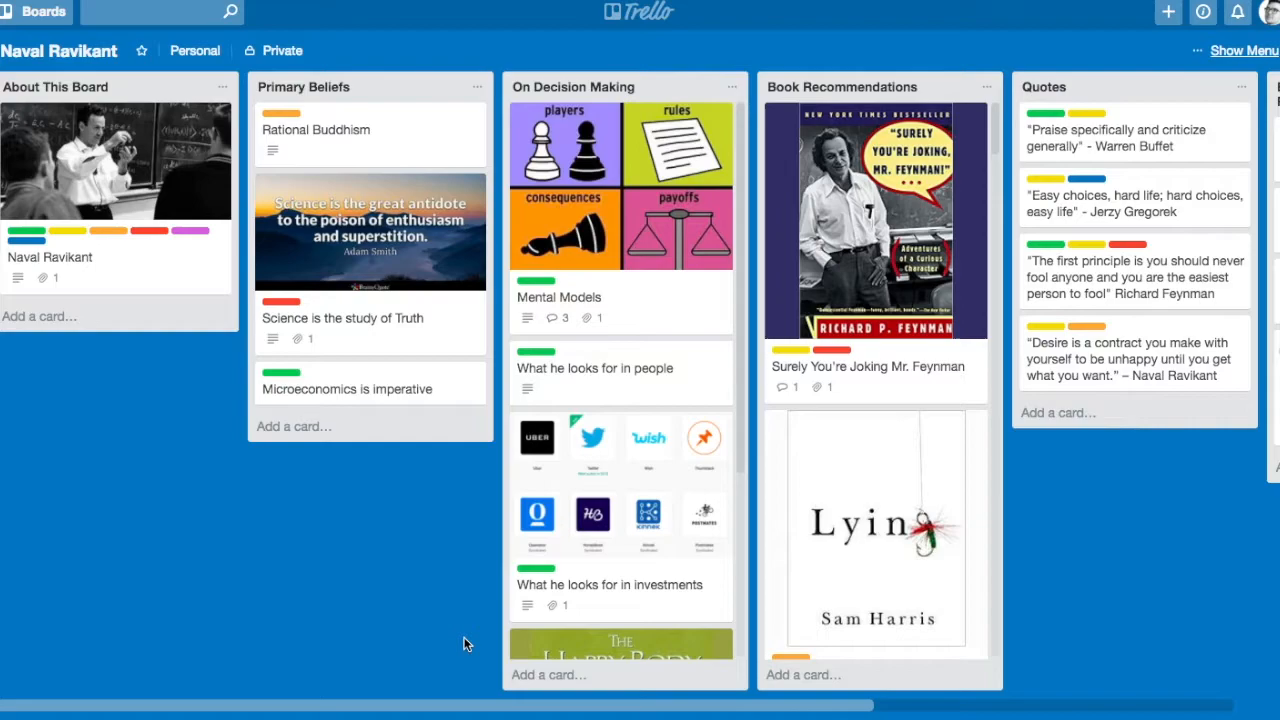
pyautogui.moveTo(632, 408)
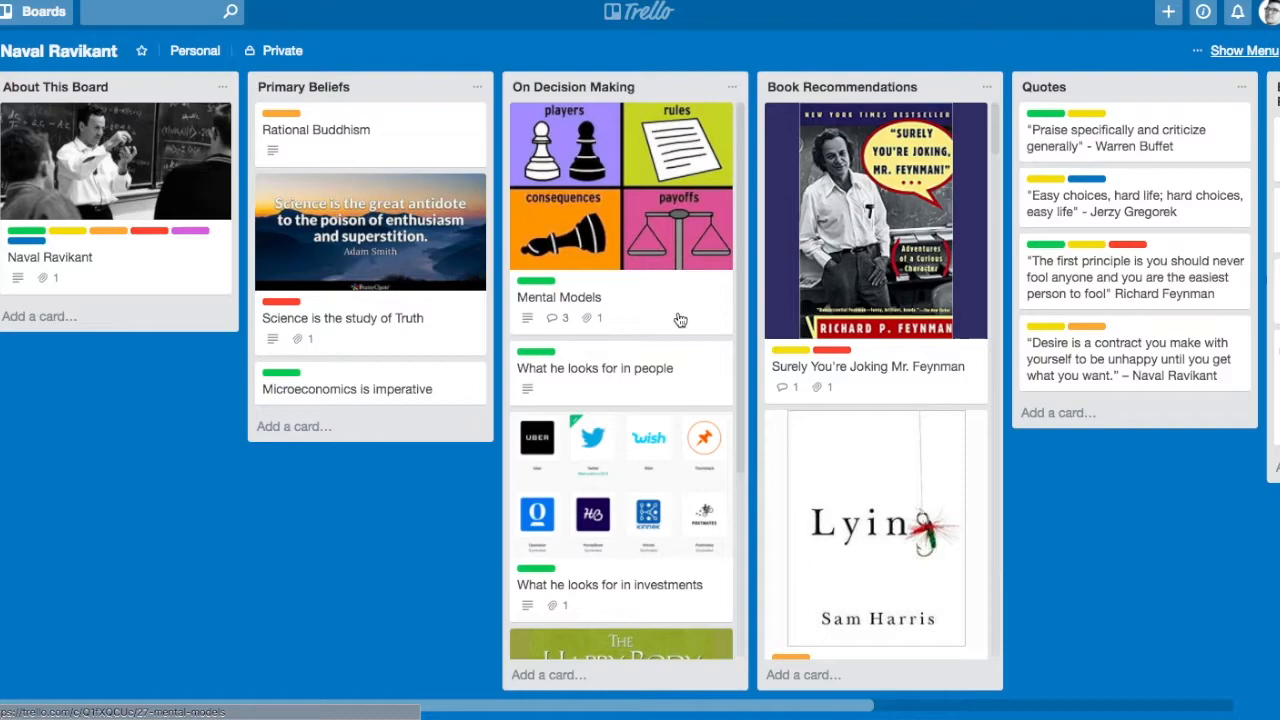
pyautogui.moveTo(640, 310)
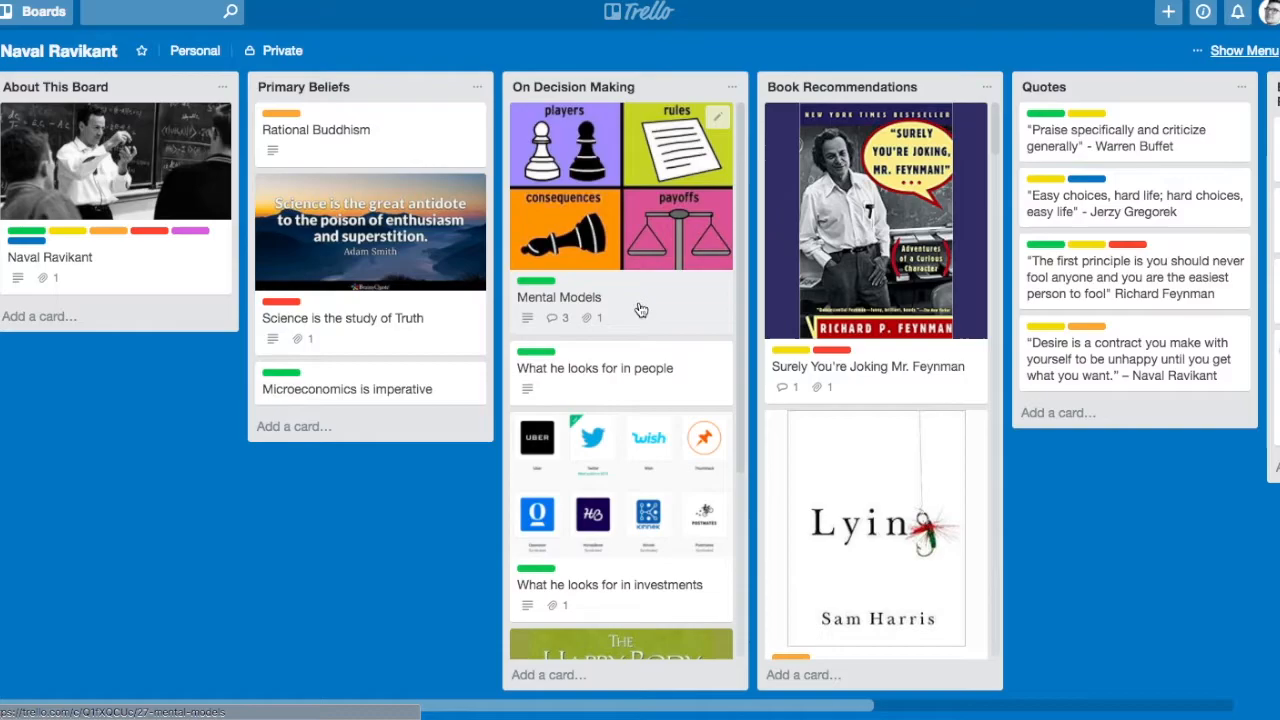
# View the Mental Models card's Investing/Mental Models label, description and game theory attachment.
pyautogui.click(560, 296)
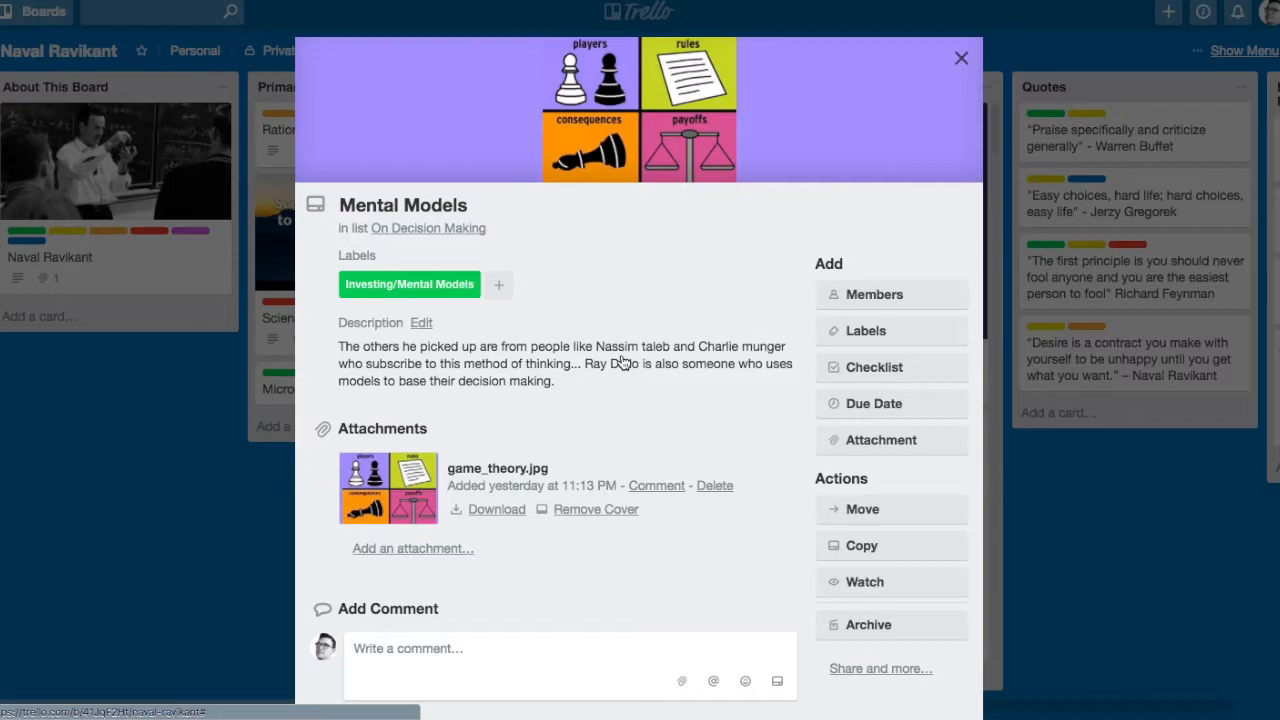
pyautogui.scroll(-3)
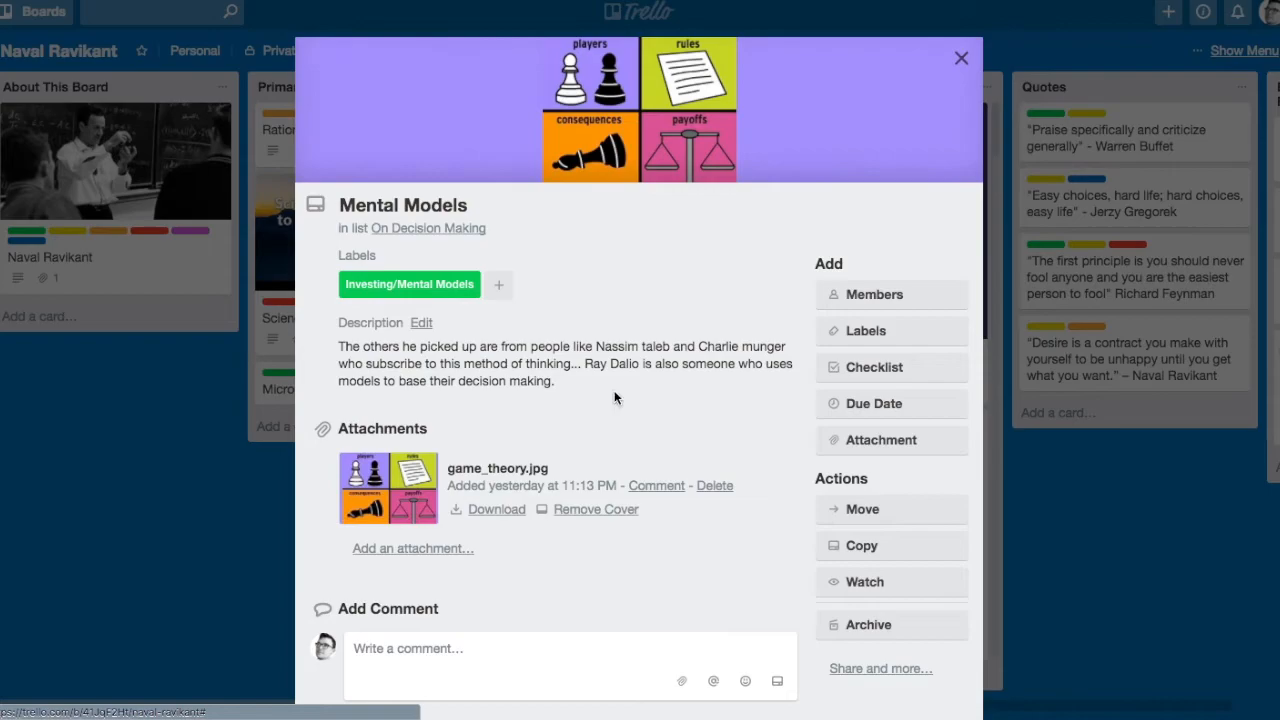
# Close the Mental Models card and scroll the On Decision Making list down to The Happy Body cover.
pyautogui.click(960, 58)
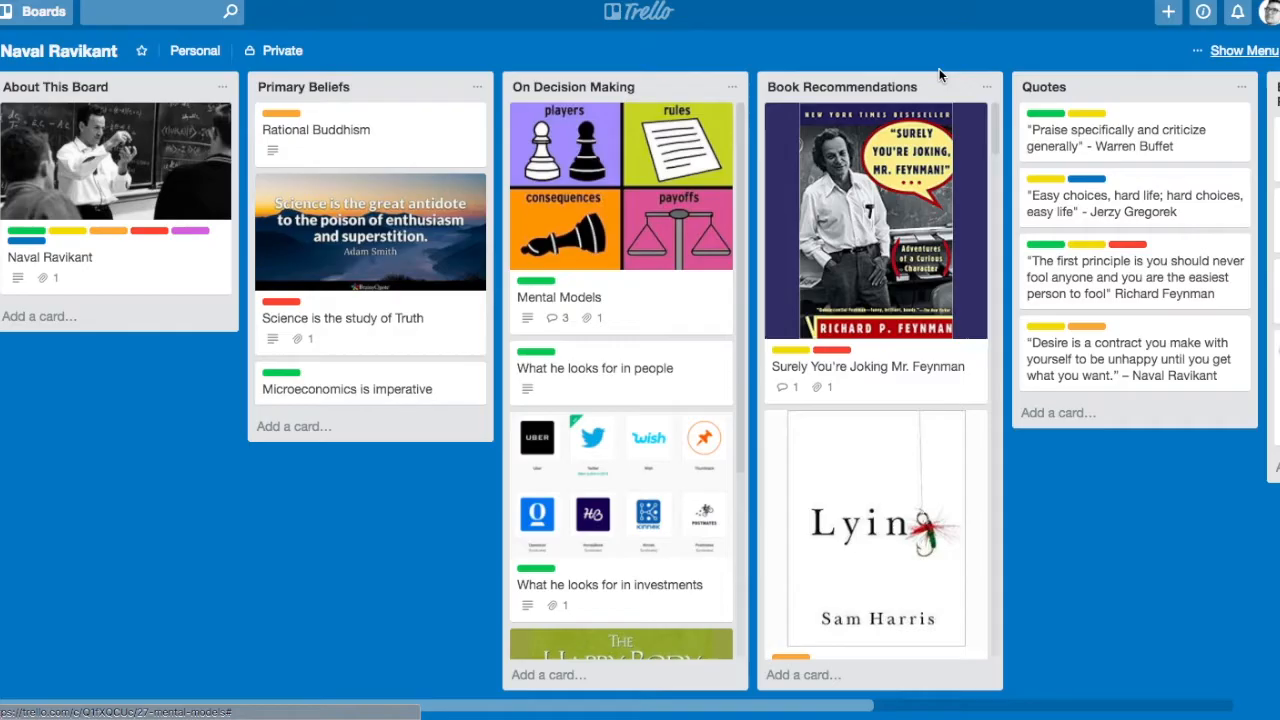
pyautogui.scroll(-3)
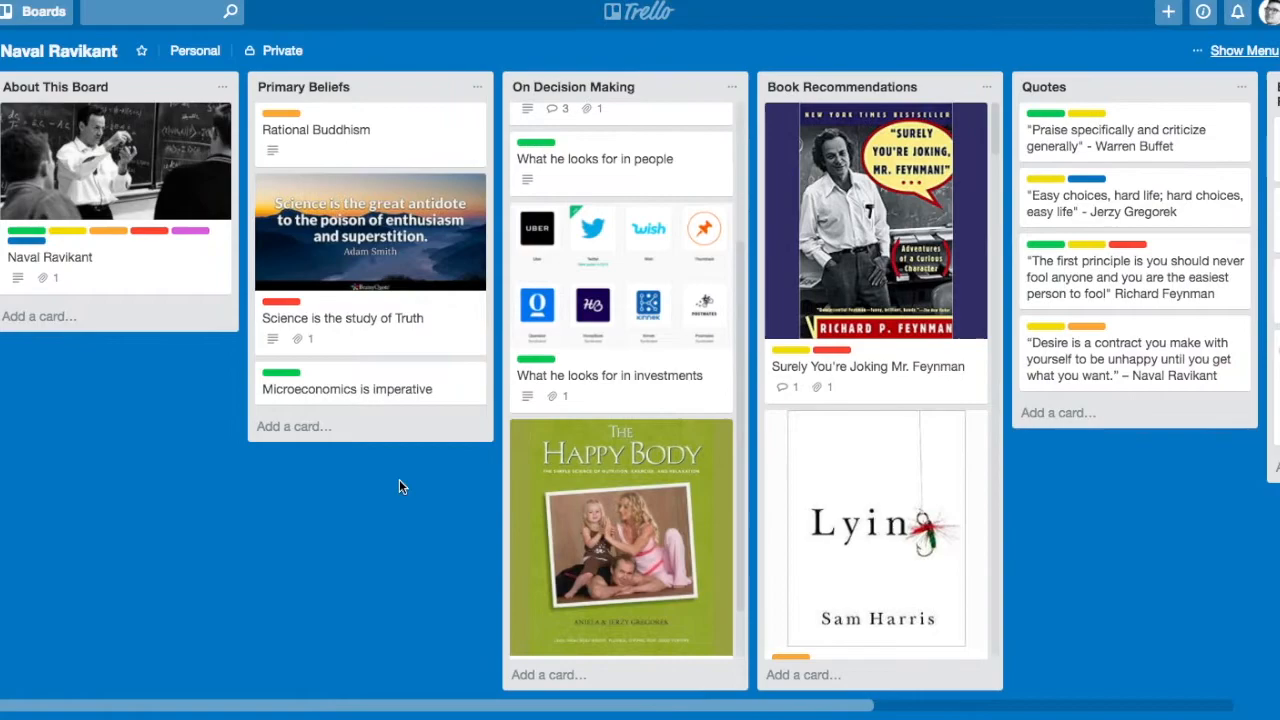
# View the What he looks for in people card with its description of founder traits.
pyautogui.click(594, 160)
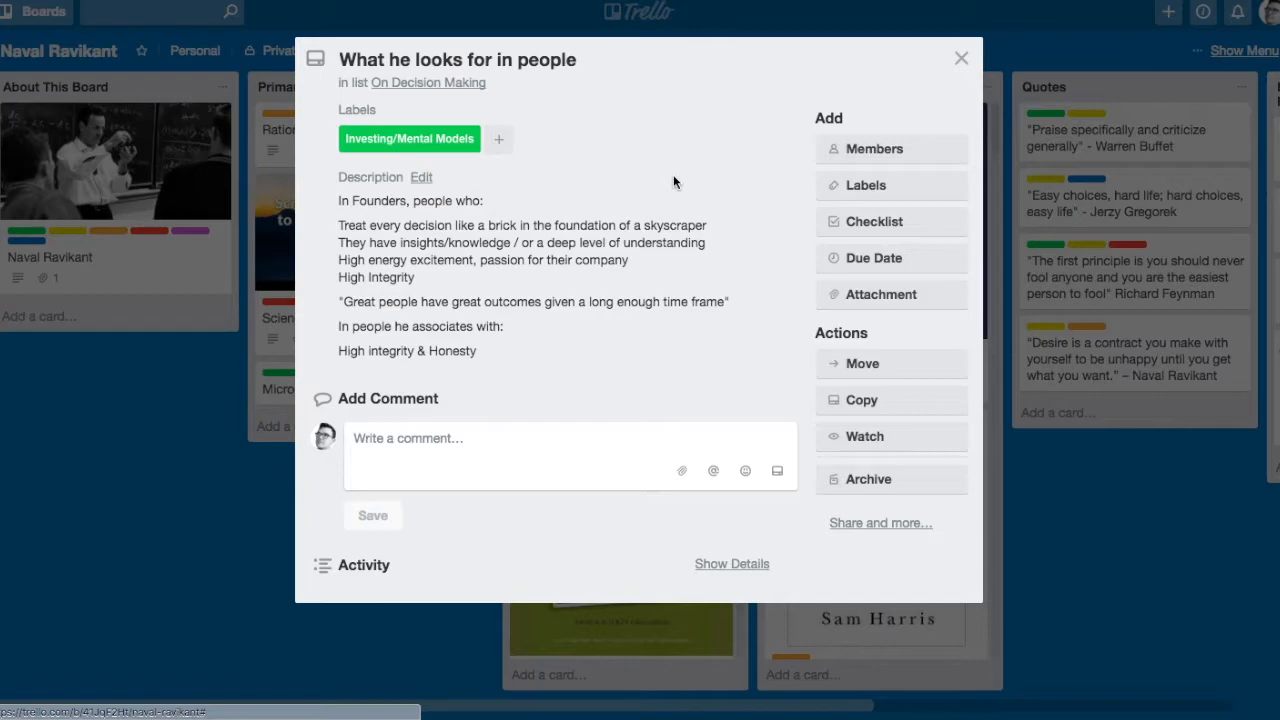
pyautogui.moveTo(444, 302)
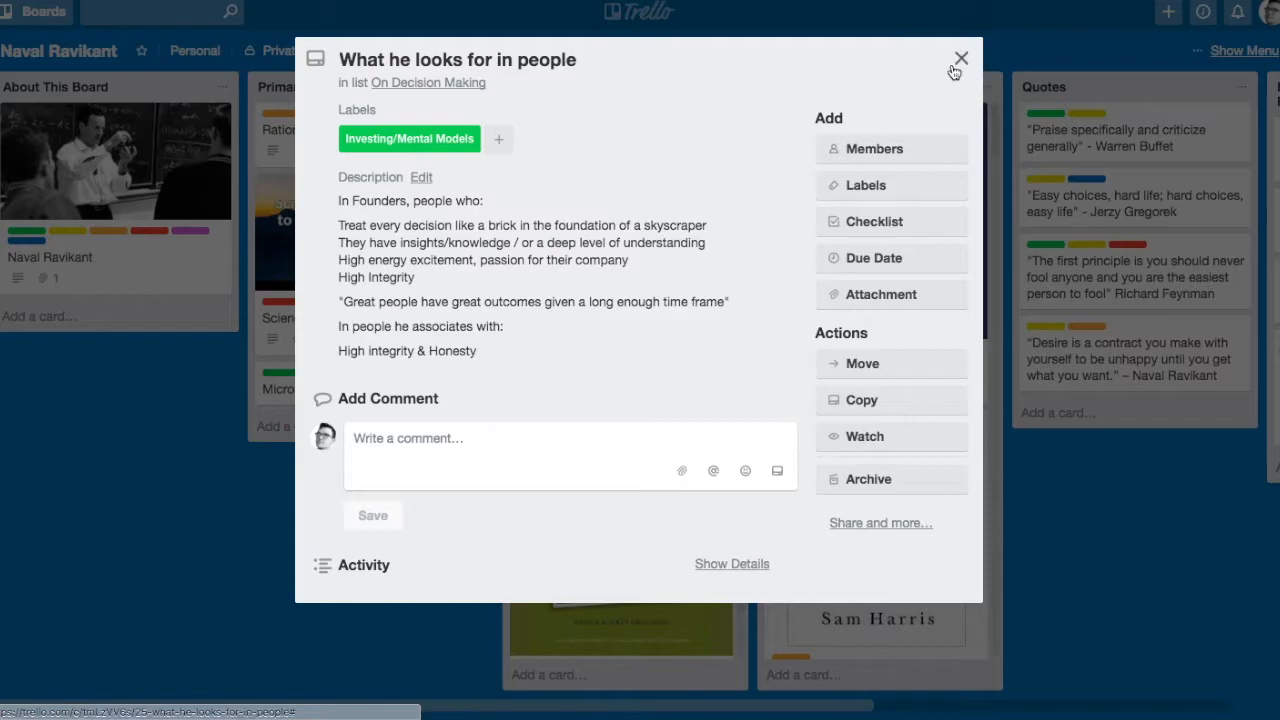
pyautogui.moveTo(958, 72)
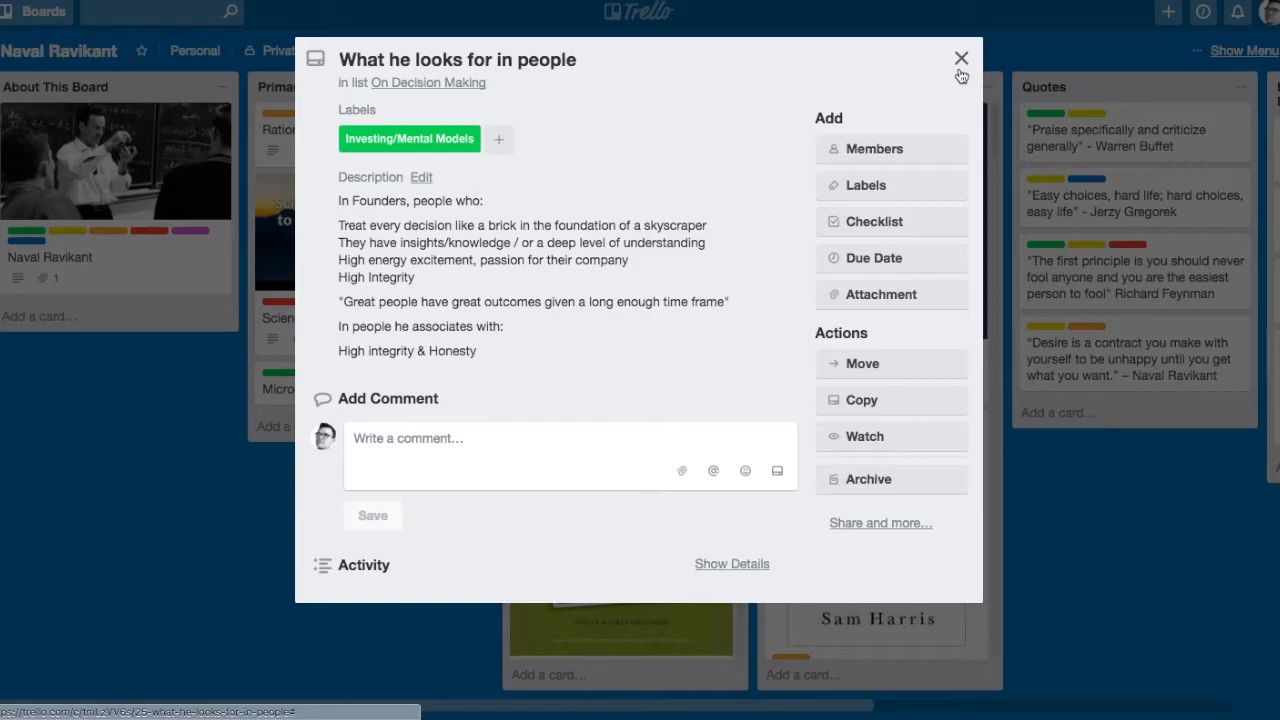
# Close the people card and view What he looks for in investments with its screenshot attachment.
pyautogui.click(960, 58)
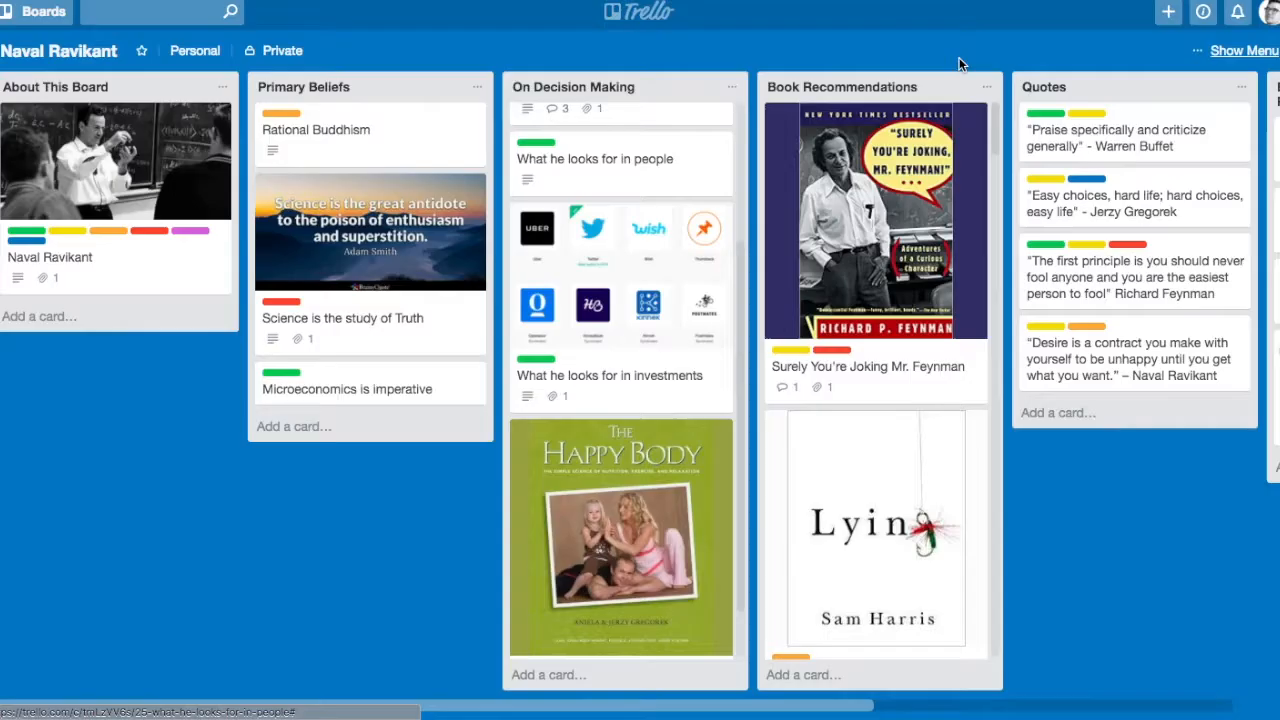
pyautogui.click(608, 376)
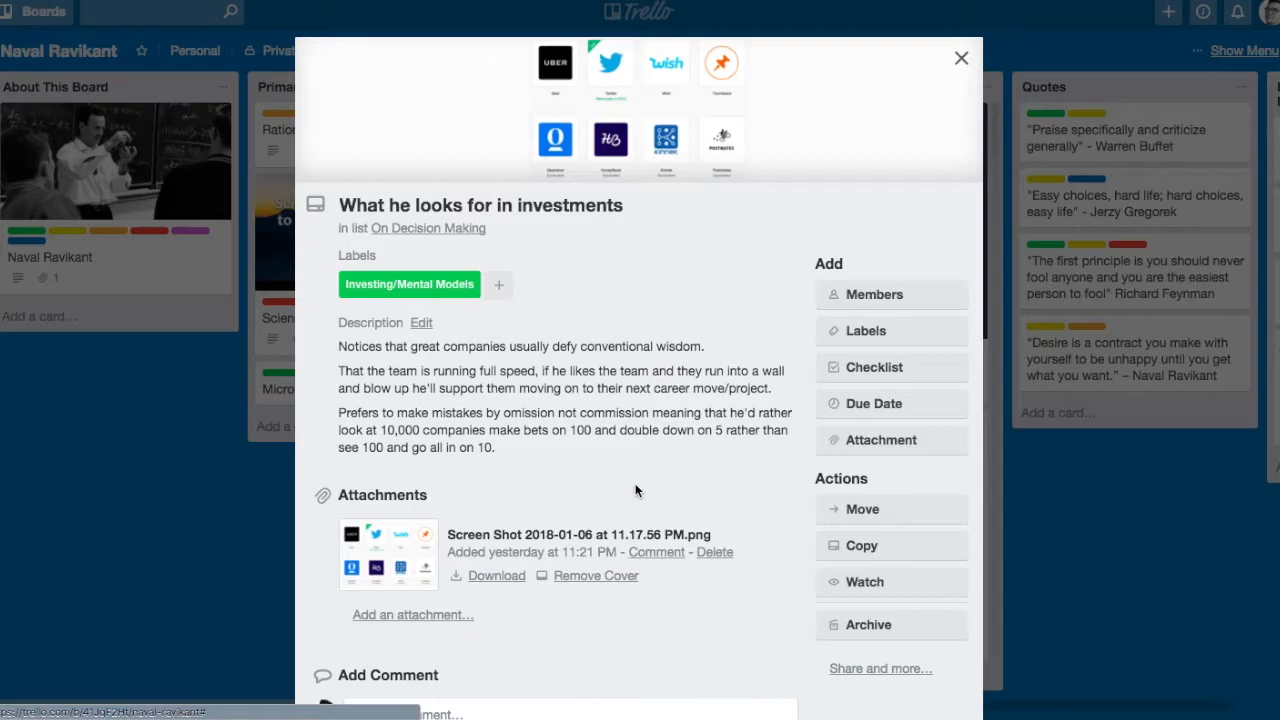
pyautogui.moveTo(636, 362)
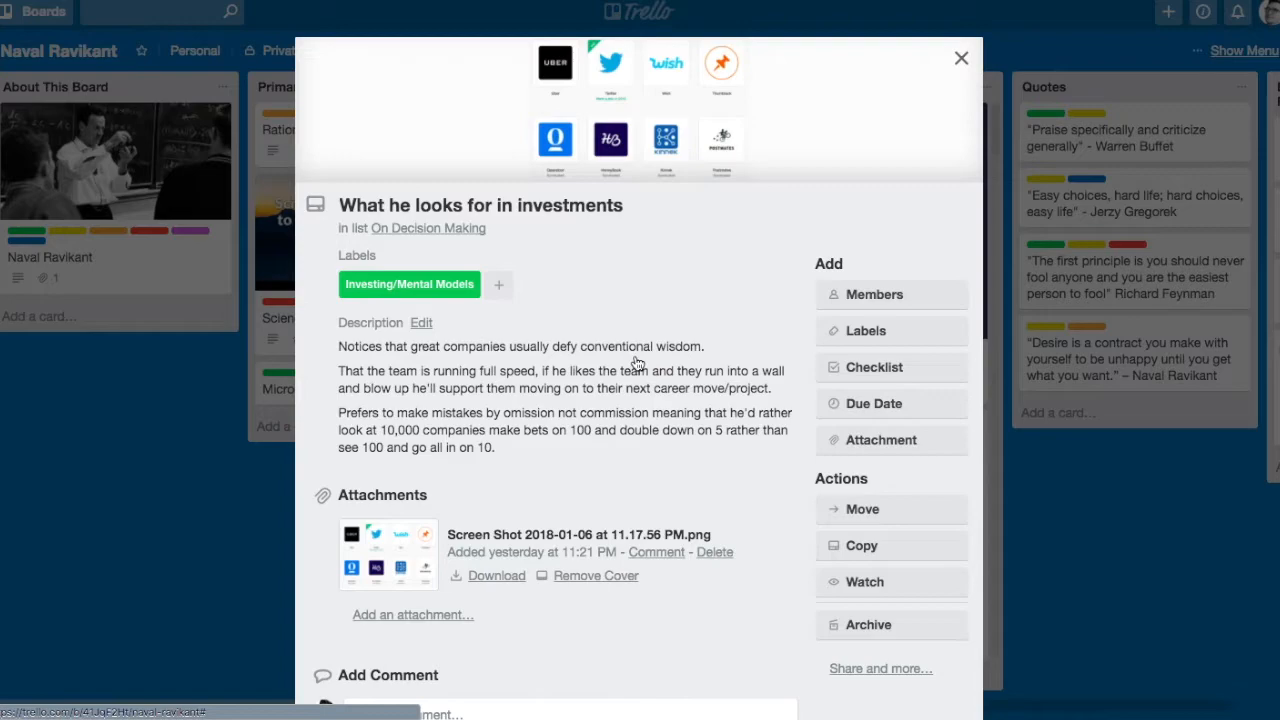
pyautogui.moveTo(530, 352)
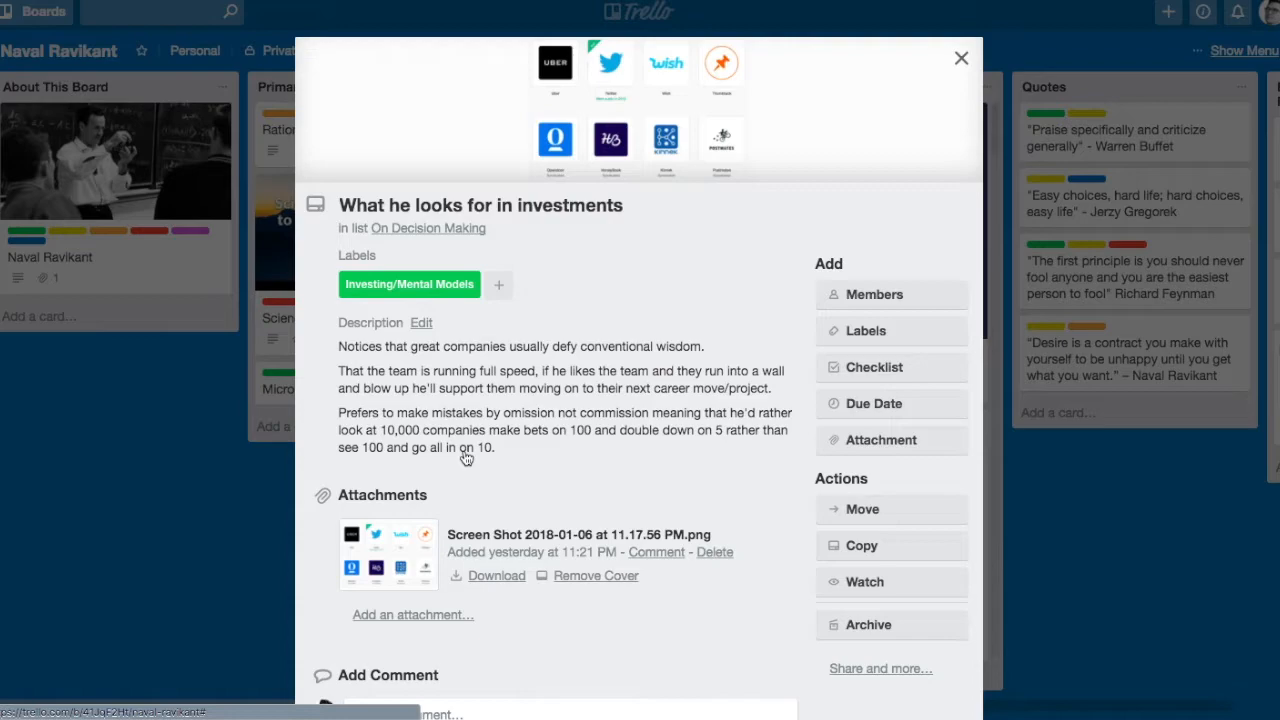
pyautogui.moveTo(960, 88)
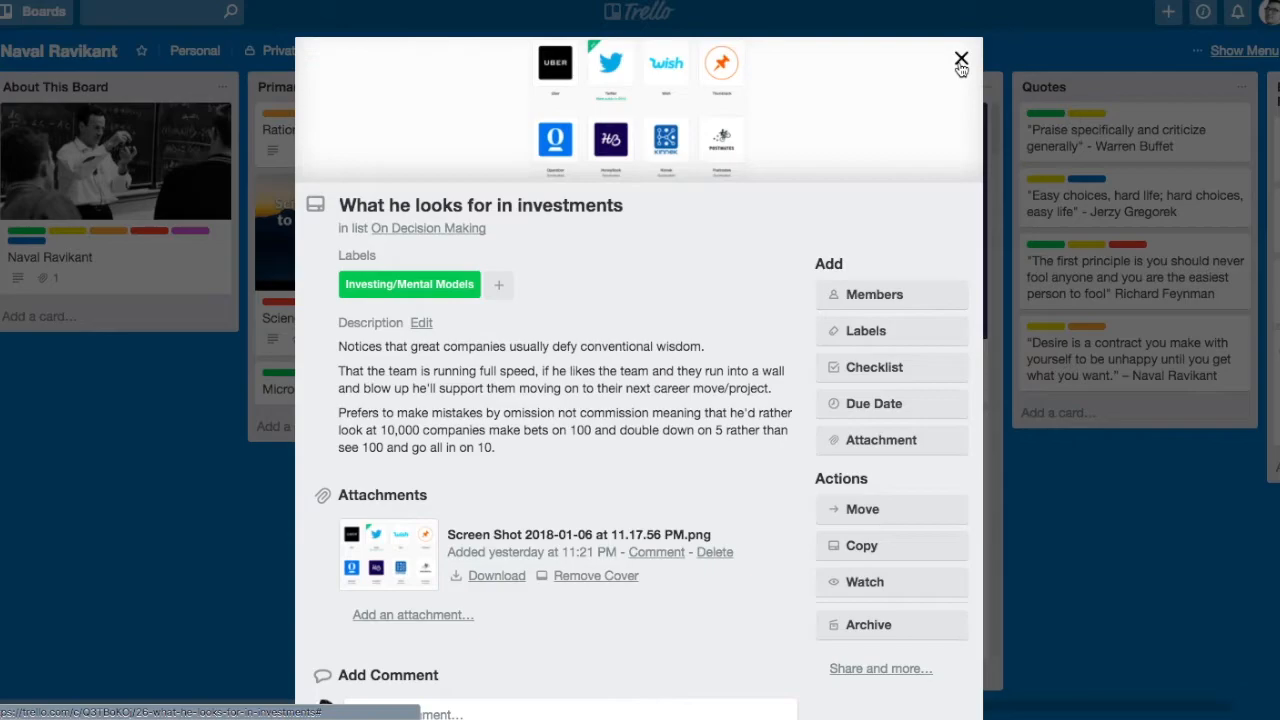
# Close the What he looks for in investments card.
pyautogui.click(960, 60)
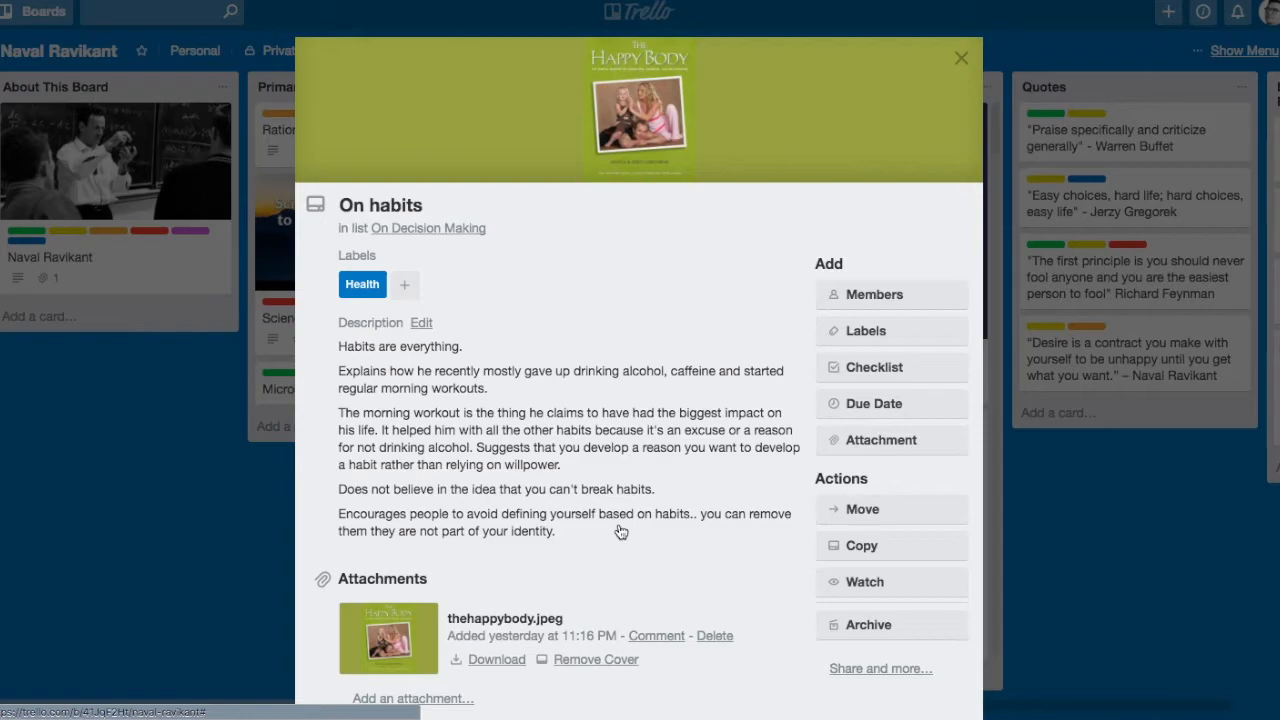
pyautogui.moveTo(790, 364)
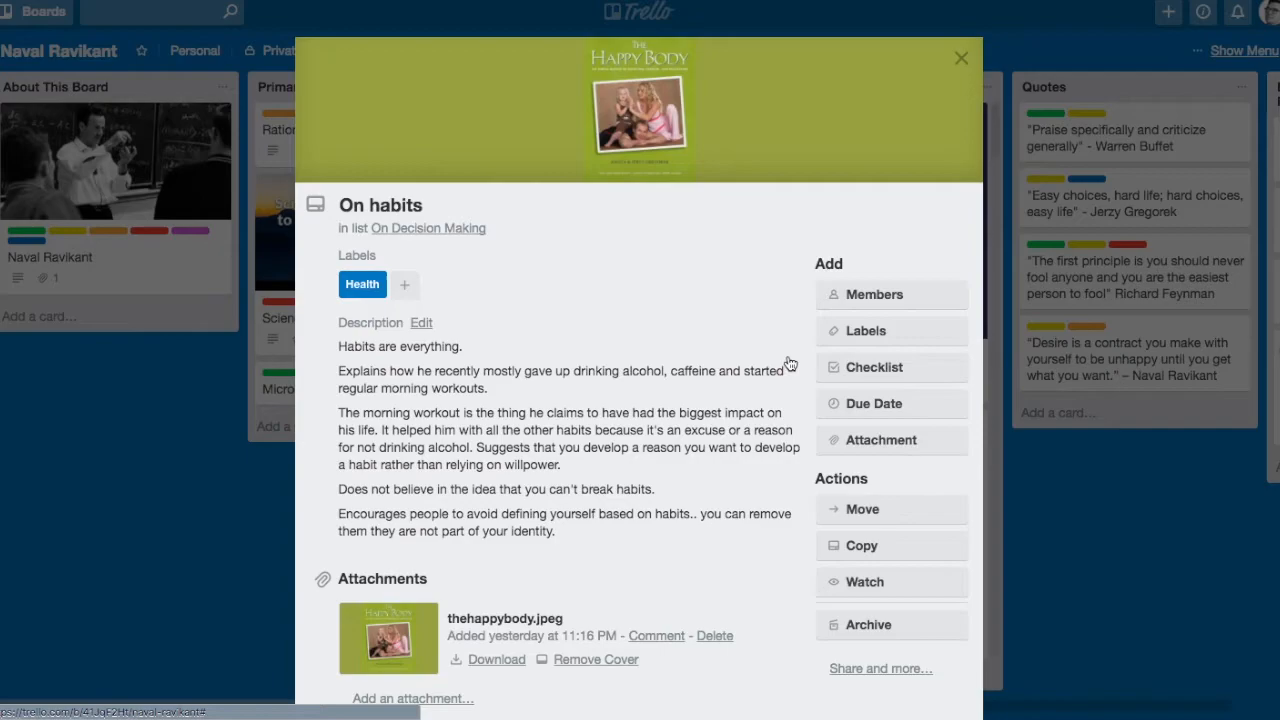
pyautogui.click(960, 56)
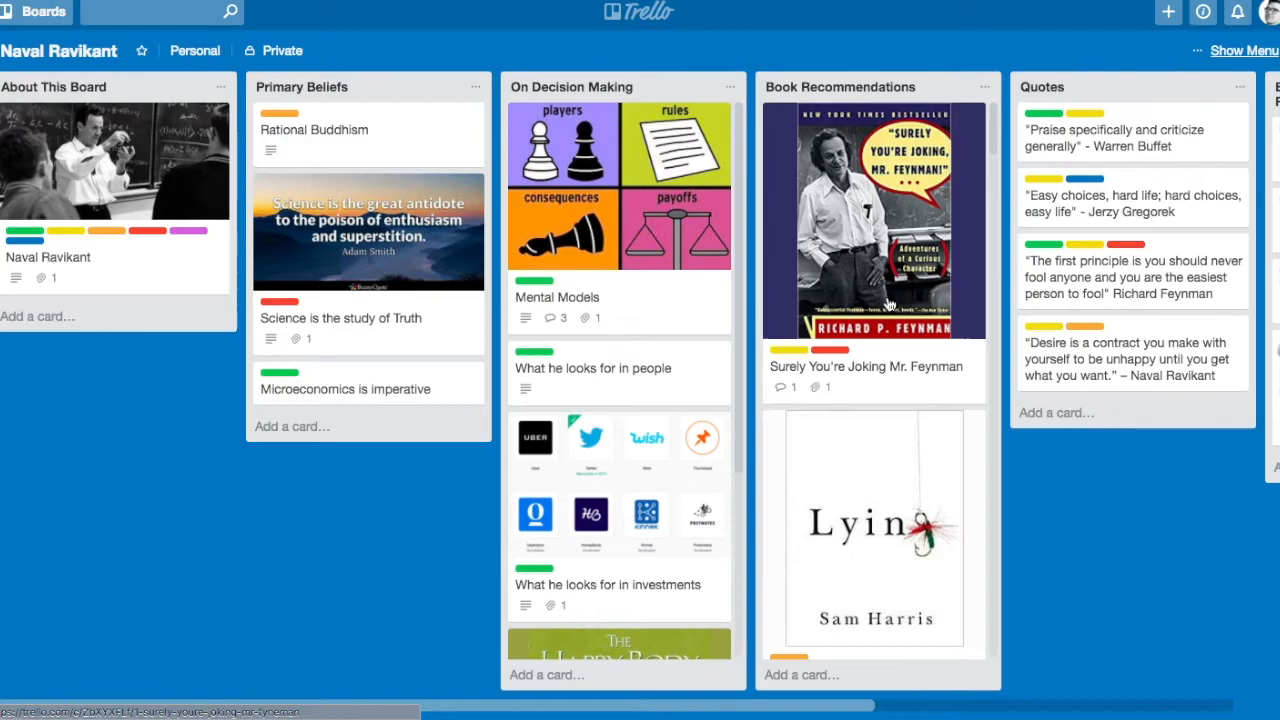
pyautogui.moveTo(1084, 564)
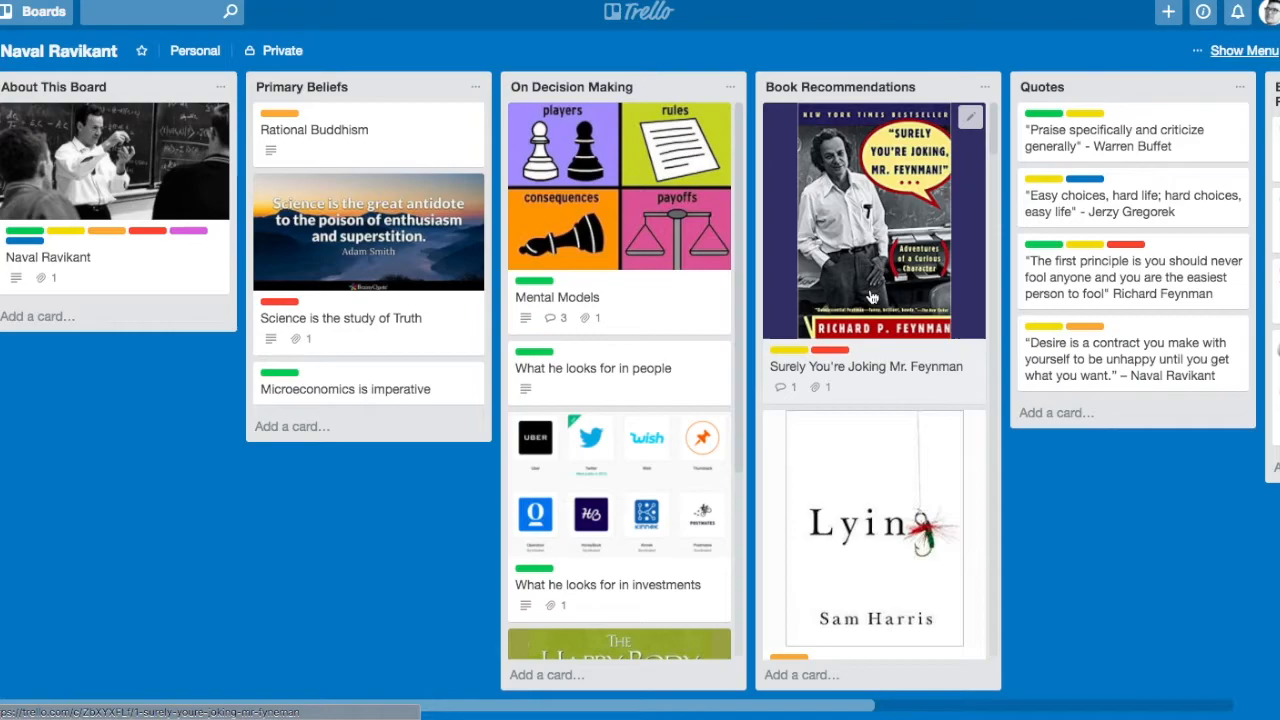
pyautogui.moveTo(950, 382)
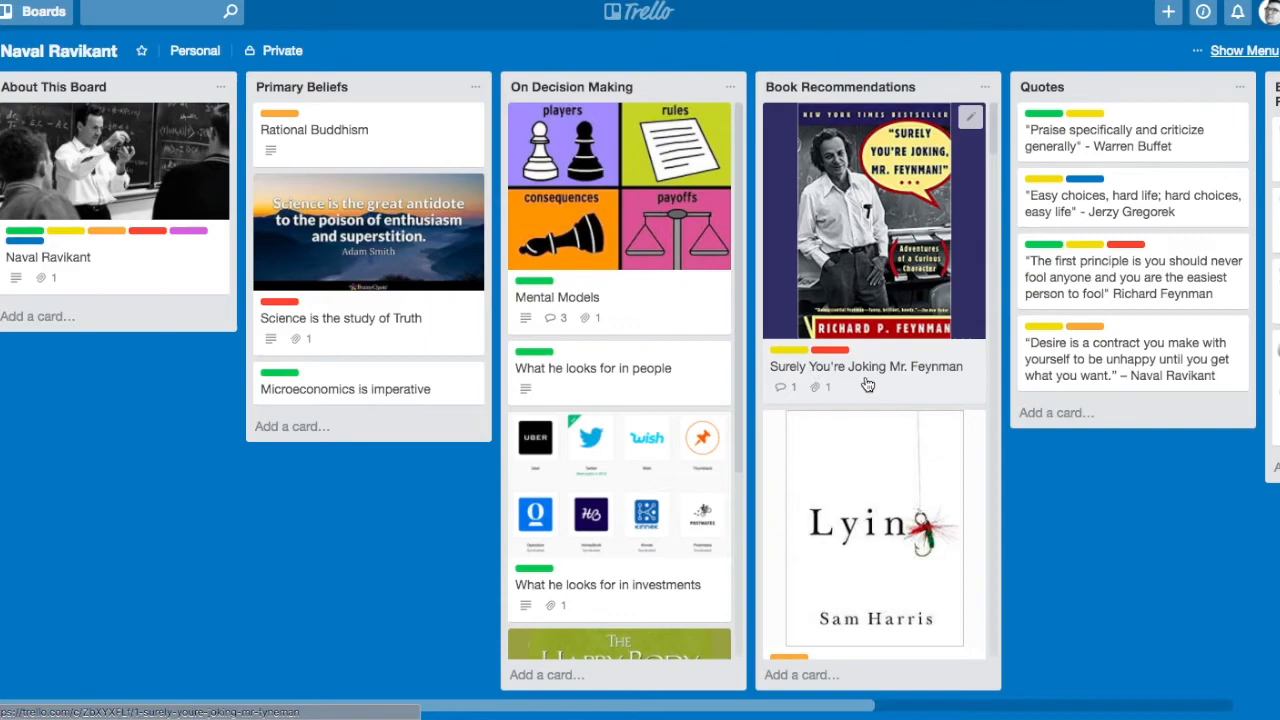
pyautogui.moveTo(910, 390)
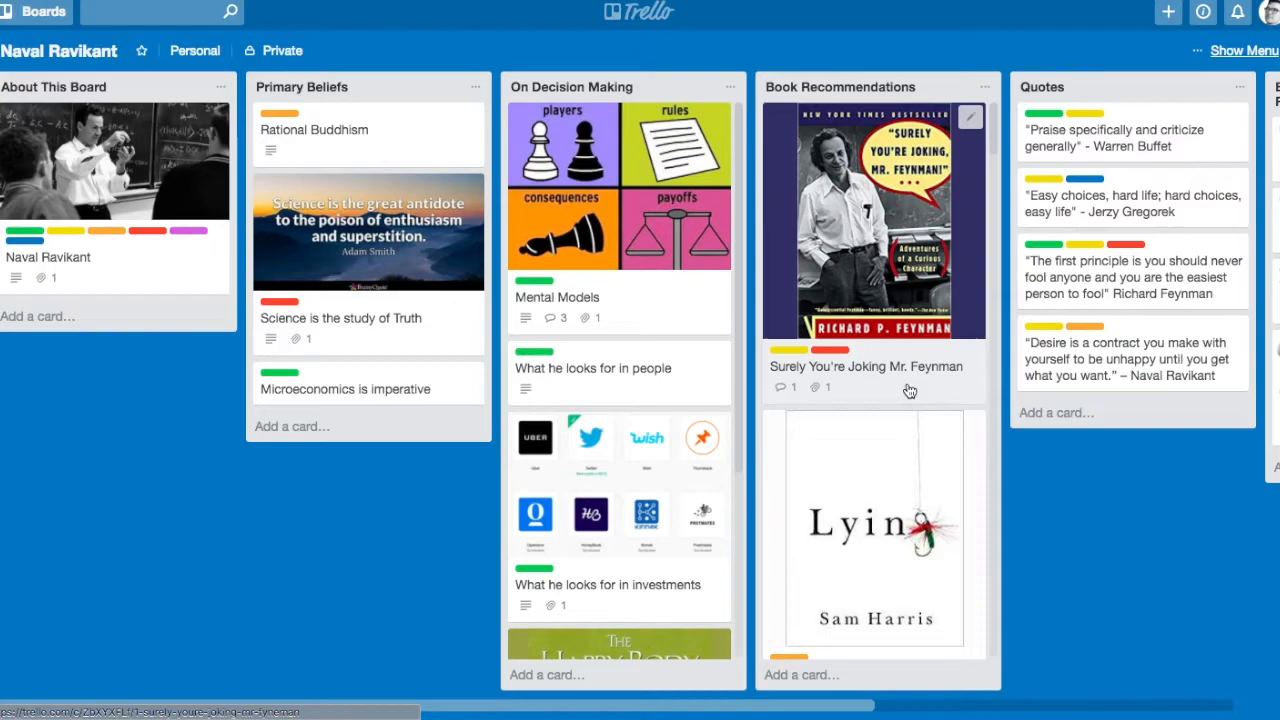
pyautogui.scroll(-3)
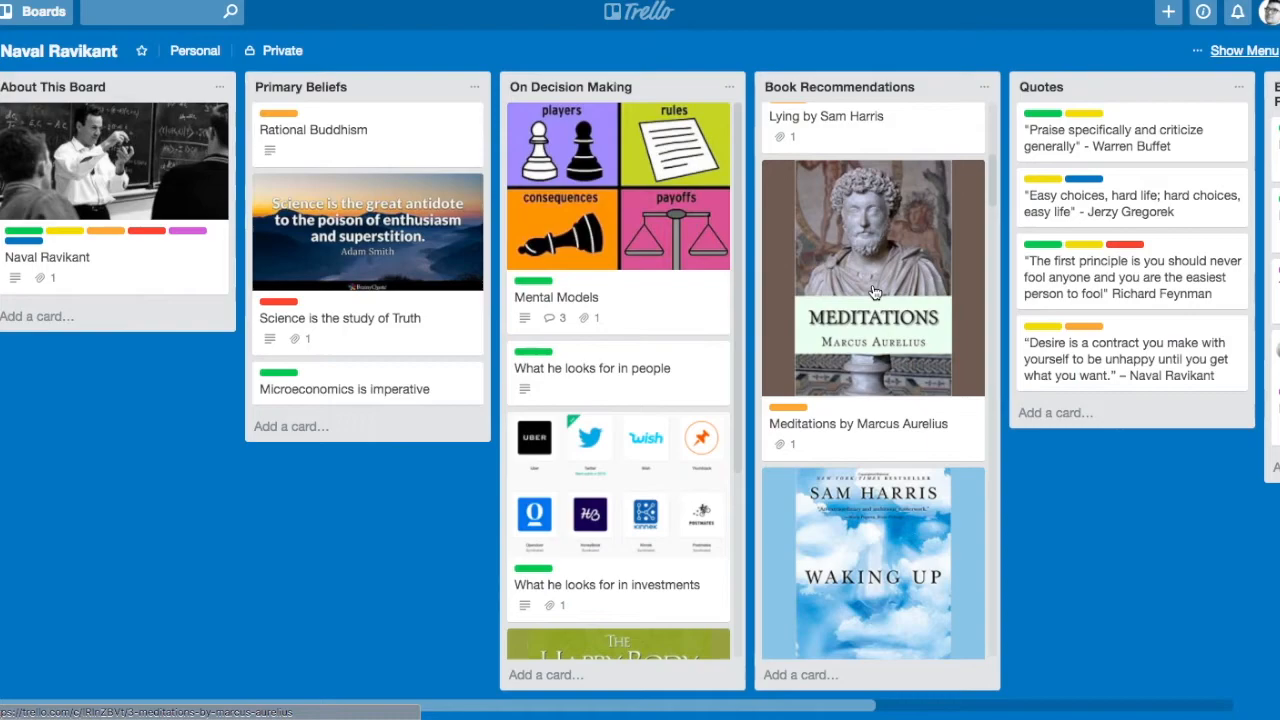
# Scroll Book Recommendations down to Snow Crash by Neal Stephenson, briefly check its card and close it.
pyautogui.scroll(-3)
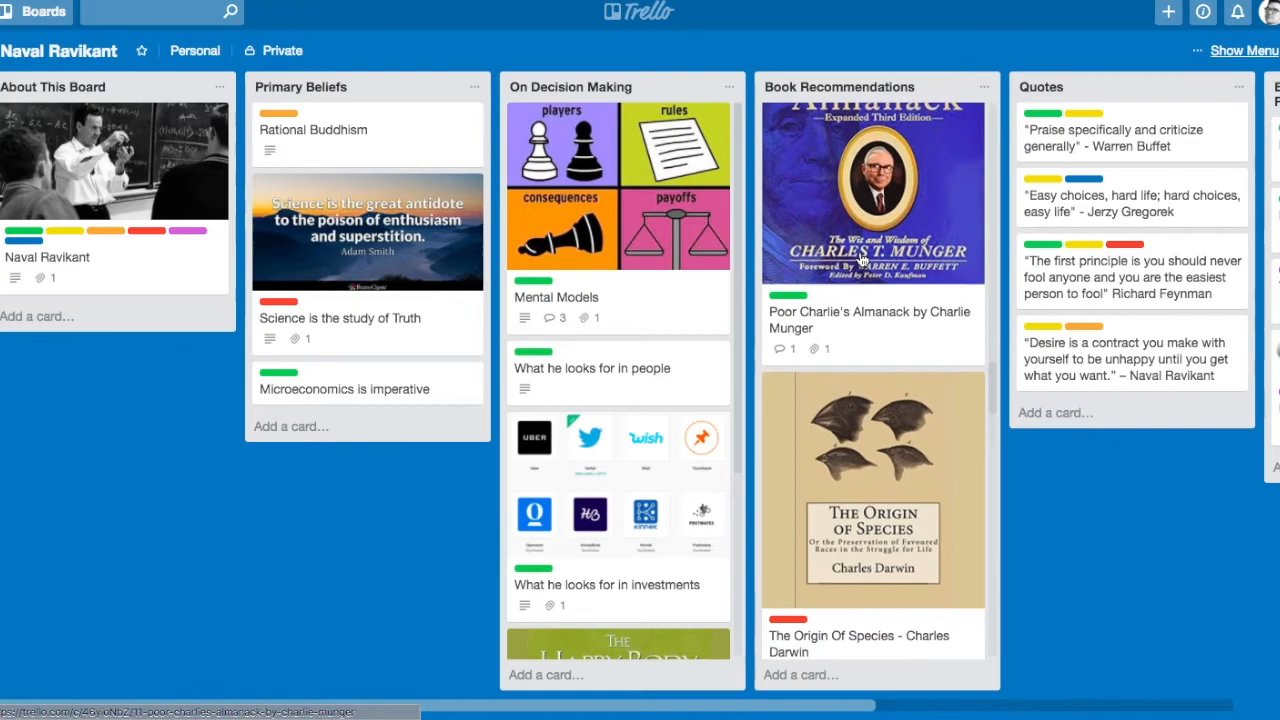
pyautogui.scroll(-3)
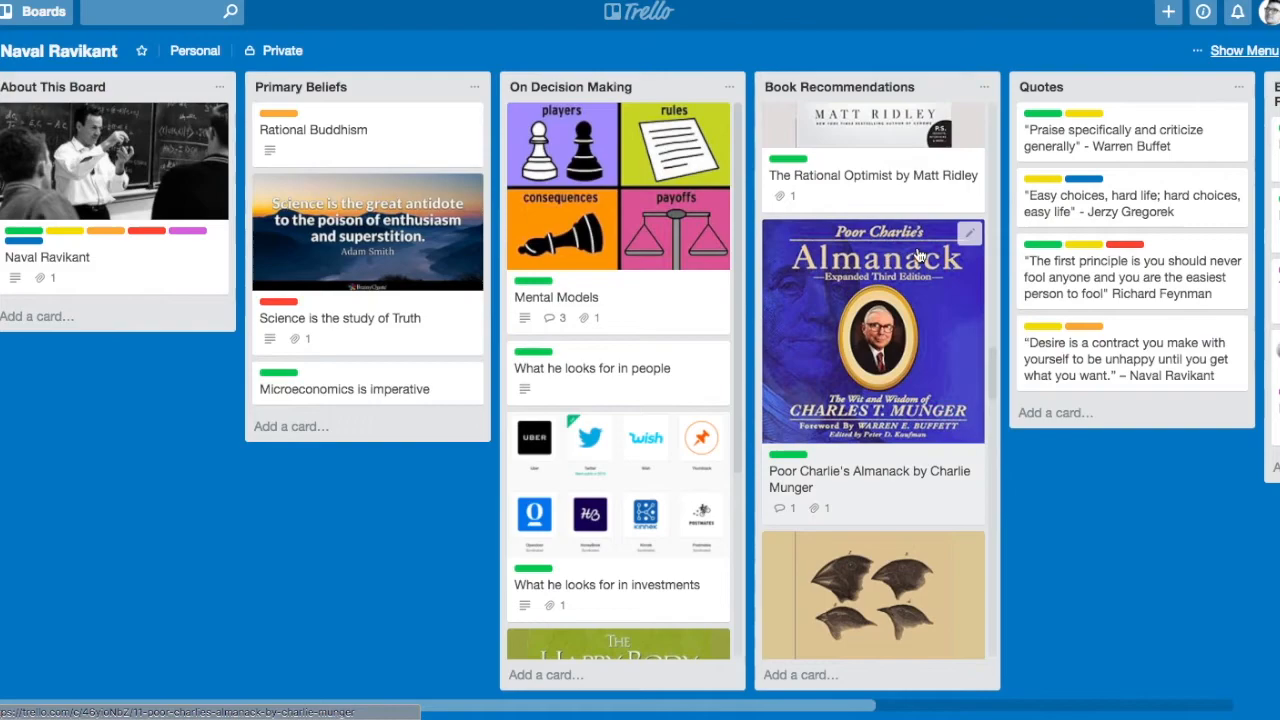
pyautogui.moveTo(902, 390)
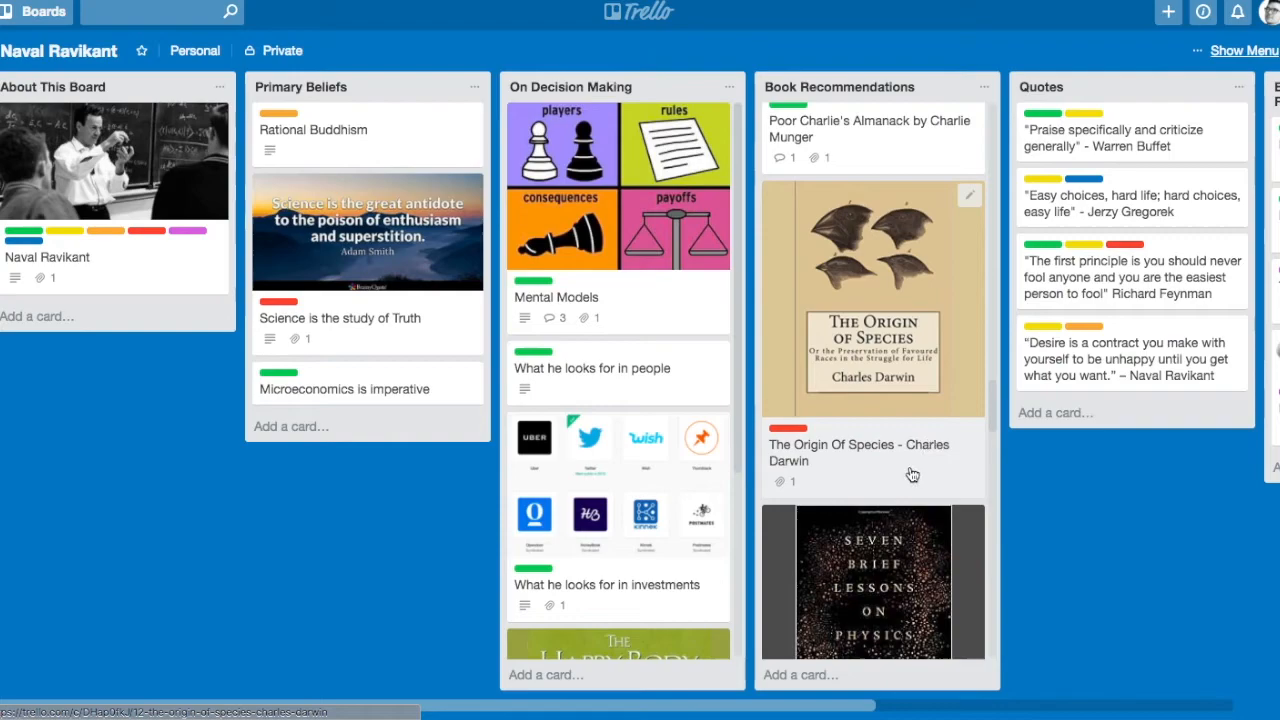
pyautogui.moveTo(896, 468)
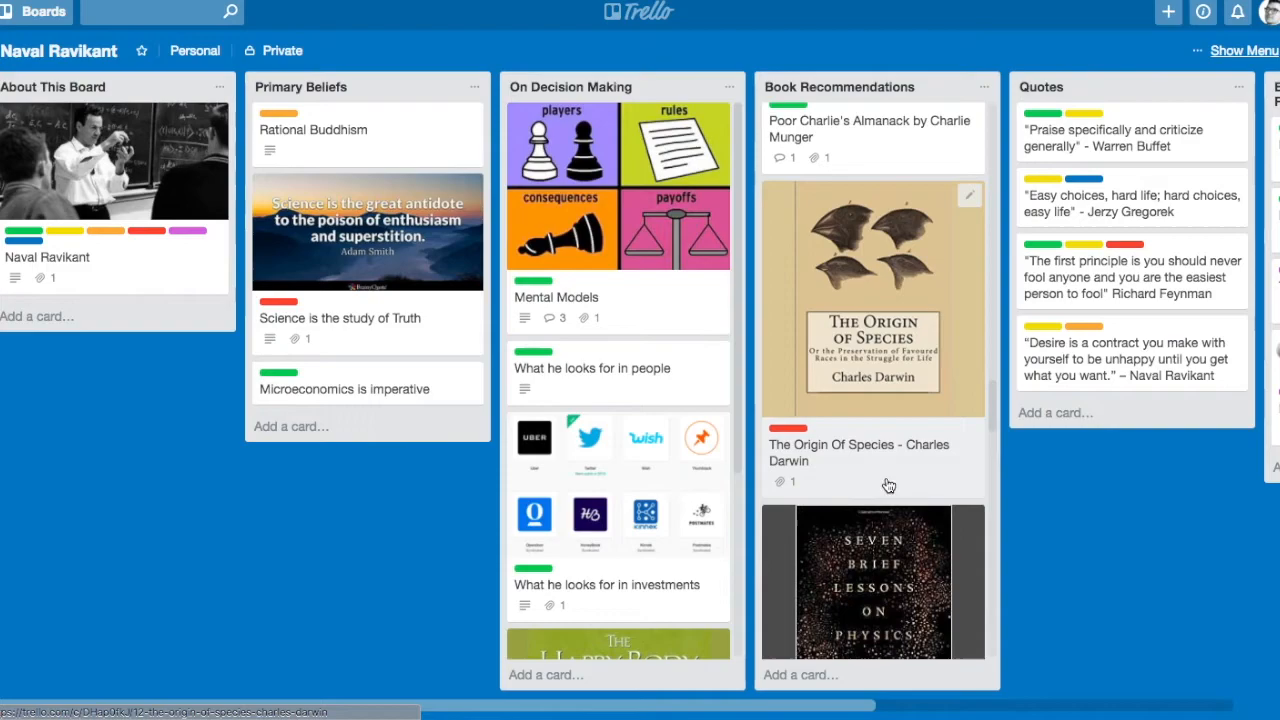
pyautogui.rightClick(876, 536)
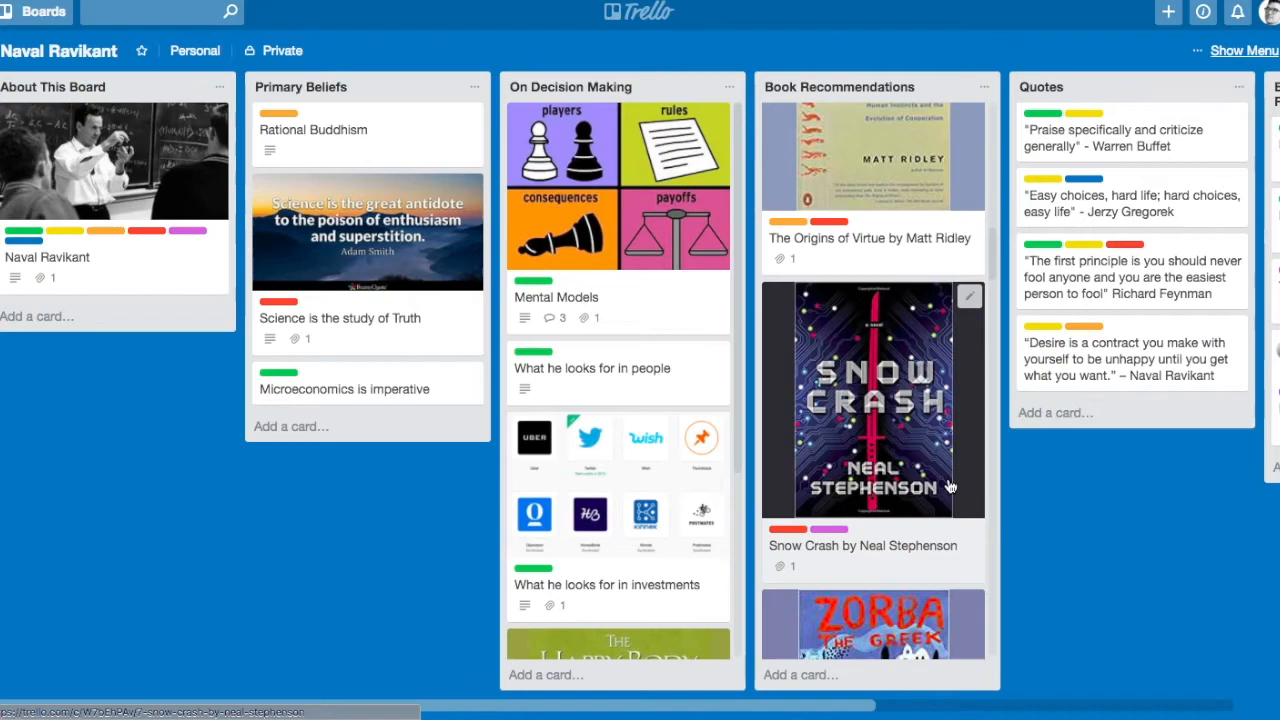
pyautogui.moveTo(956, 468)
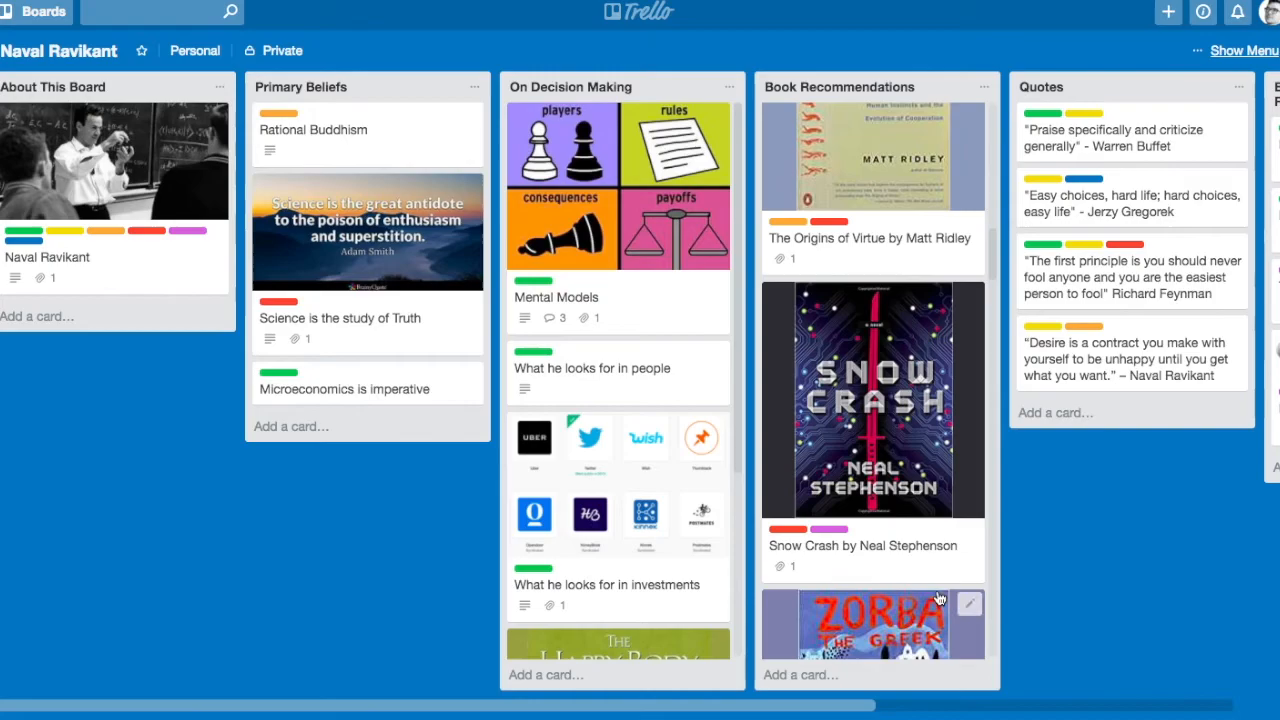
pyautogui.click(872, 400)
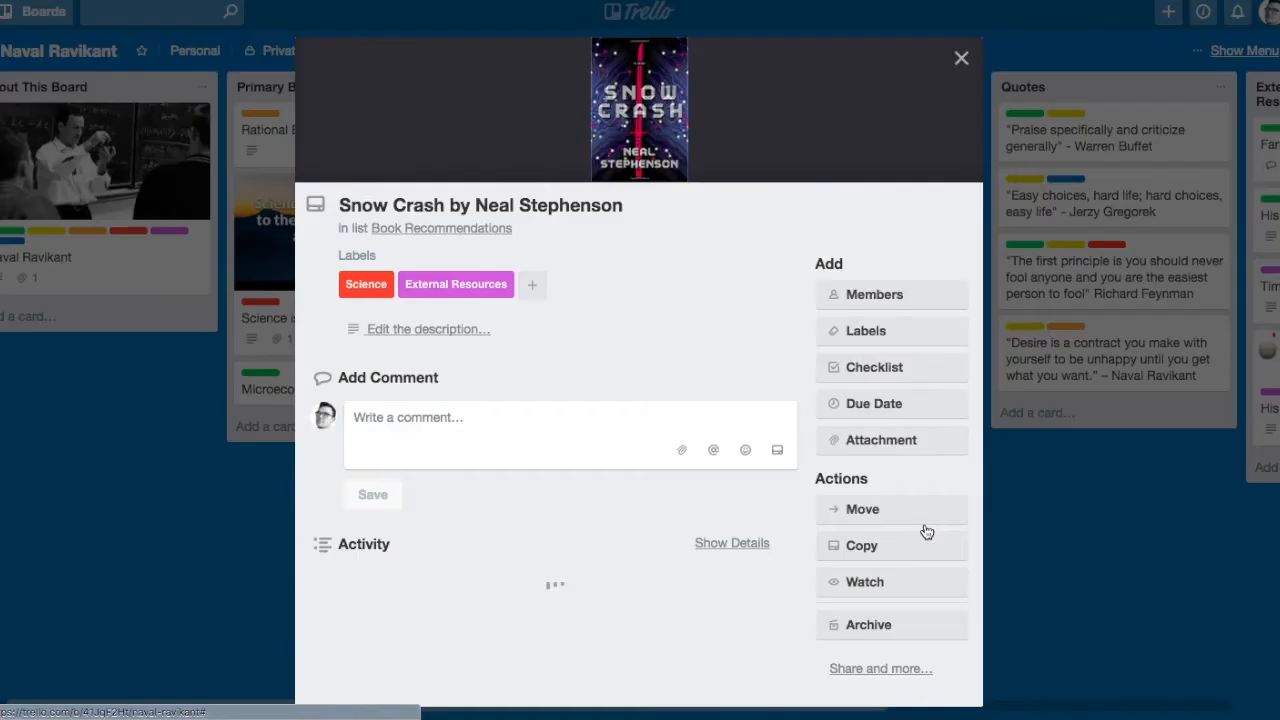
pyautogui.click(960, 56)
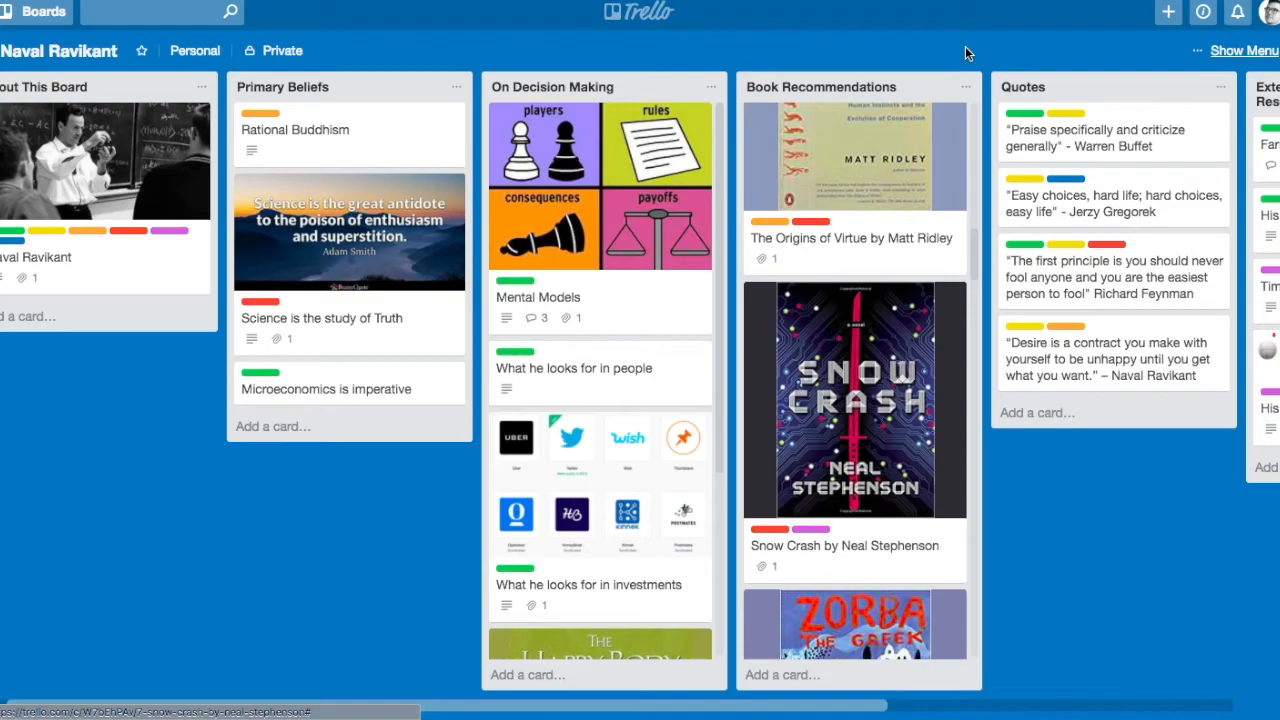
# Scroll Book Recommendations further down to Zorba the Greek and Sapiens by Yuval Noah Harari.
pyautogui.scroll(-3)
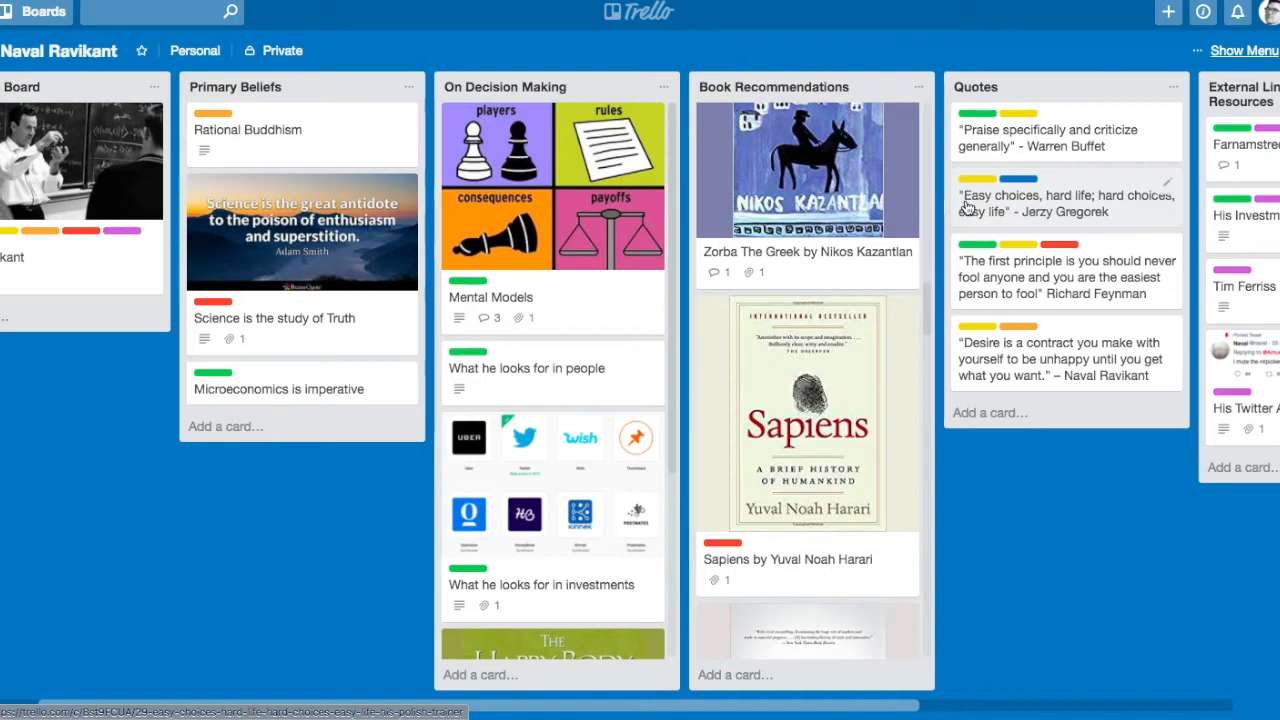
pyautogui.moveTo(1116, 216)
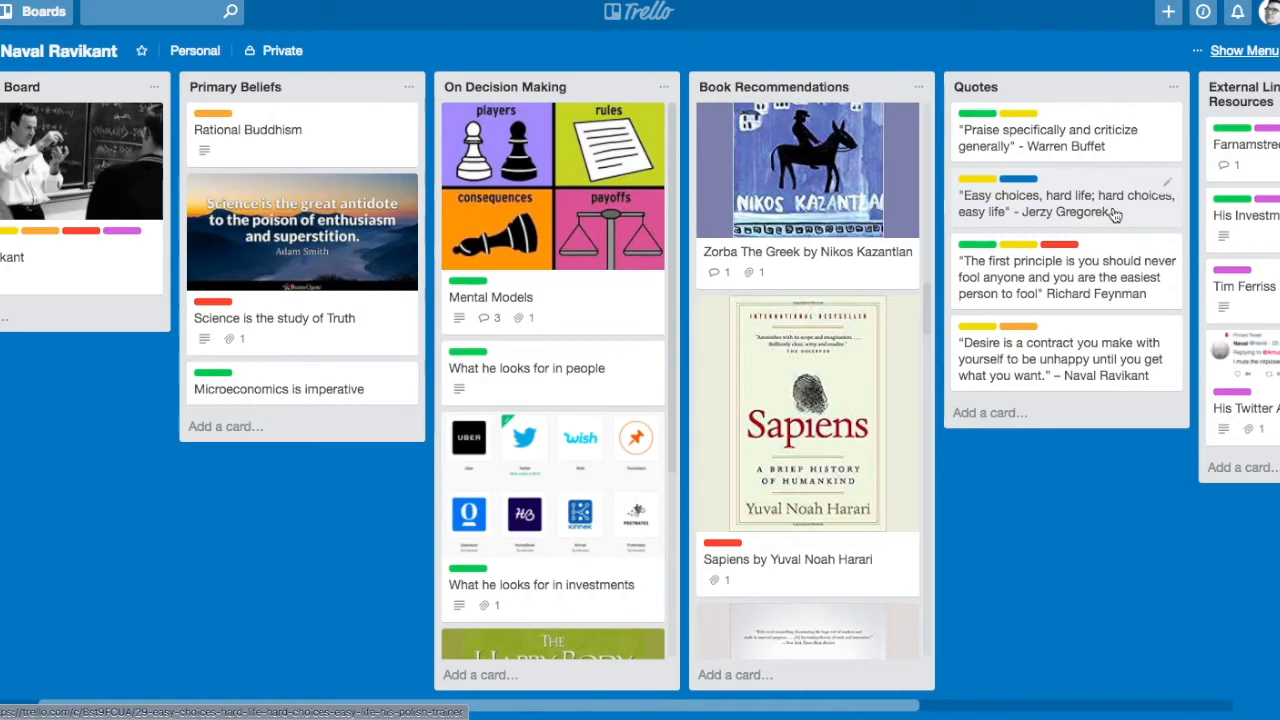
pyautogui.moveTo(1124, 172)
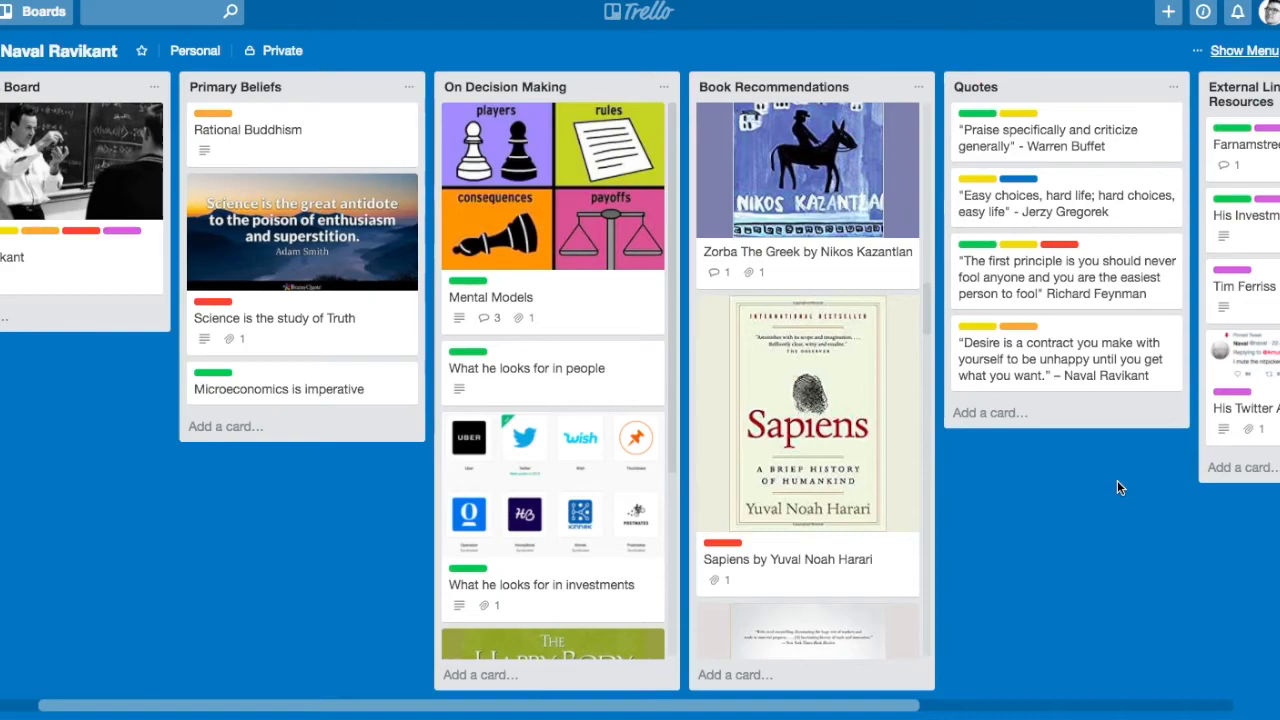
pyautogui.moveTo(1062, 276)
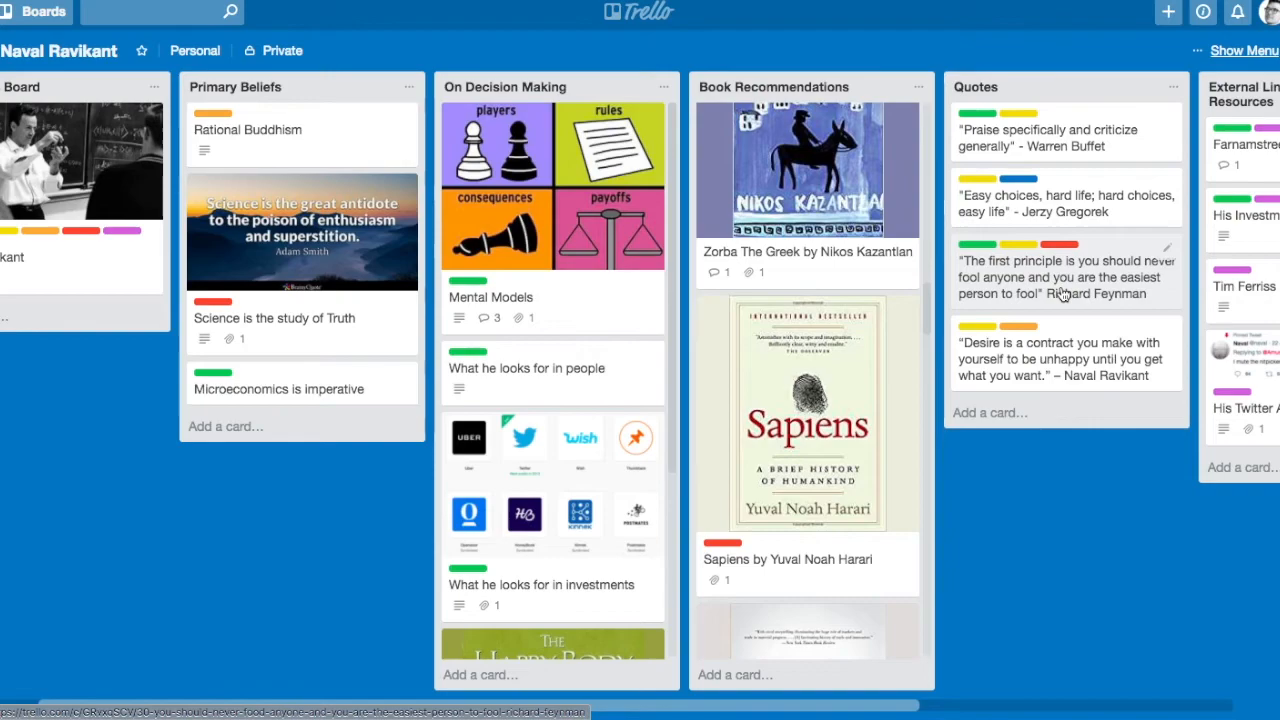
# Scroll the board right to show the External Links/ Additional Resources list beside Quotes.
pyautogui.hscroll(3)
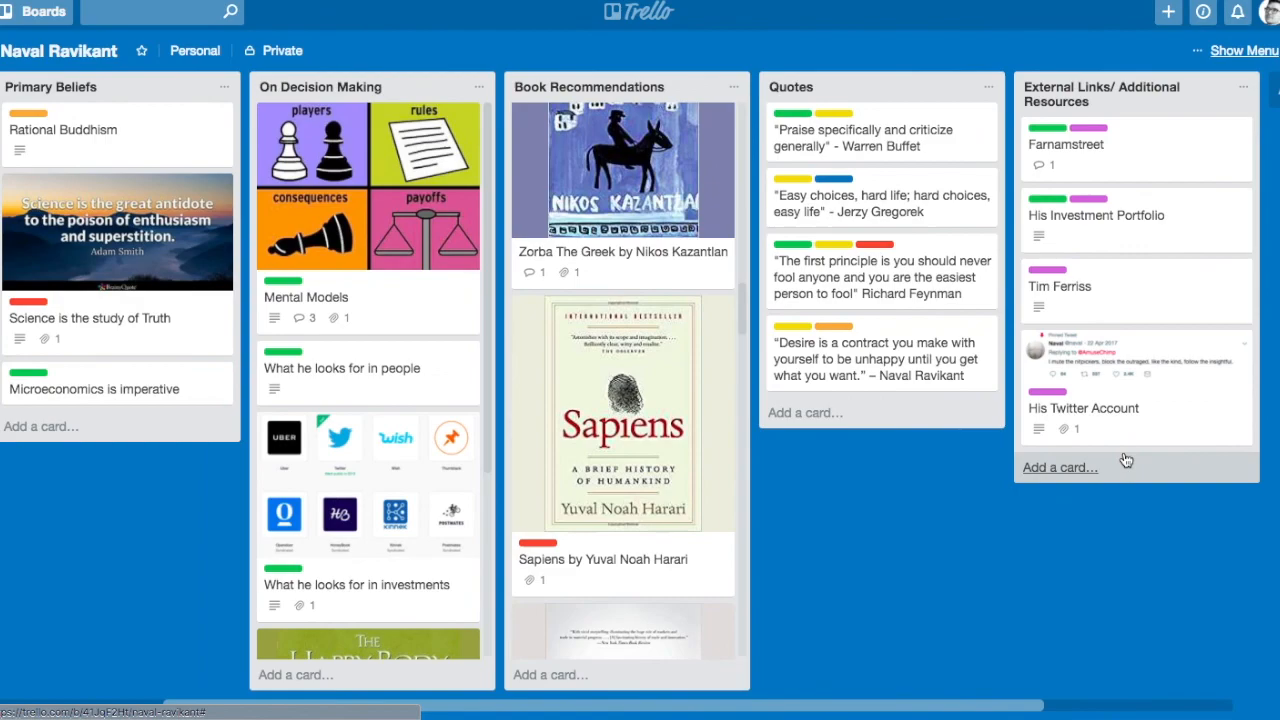
# Scroll the board left to show the About This Board list beside Primary Beliefs.
pyautogui.hscroll(-3)
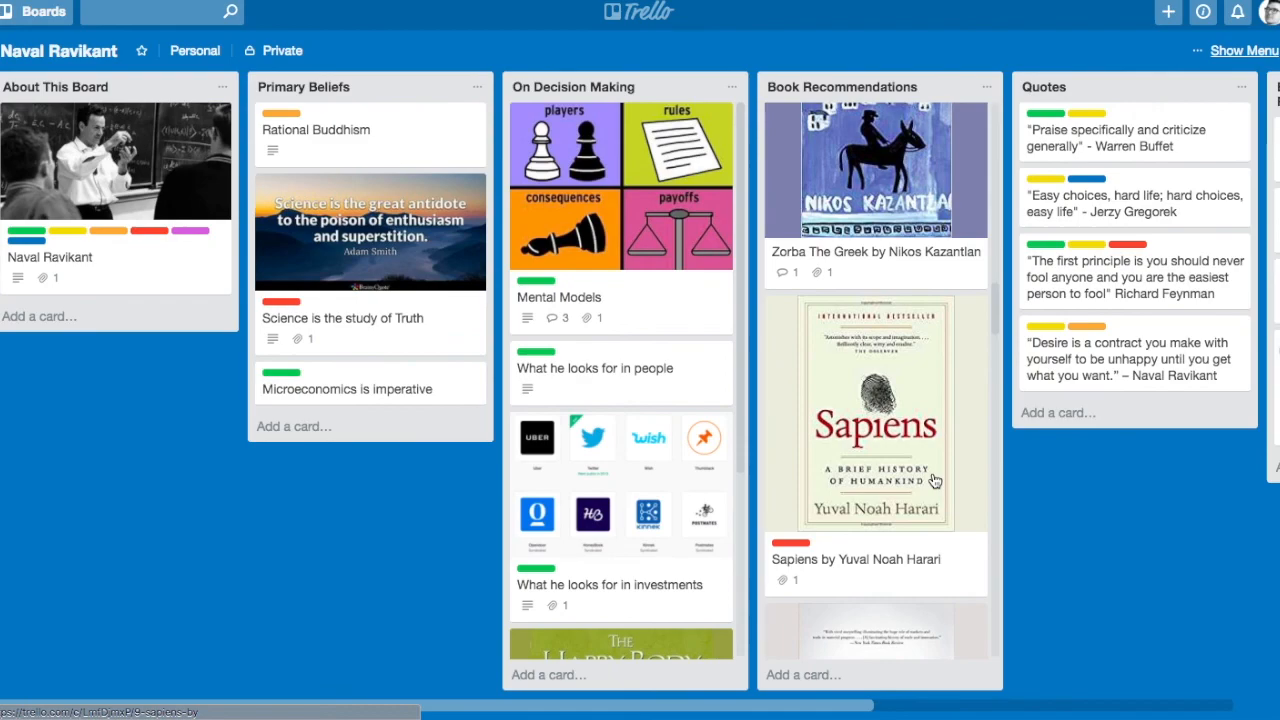
pyautogui.moveTo(902, 428)
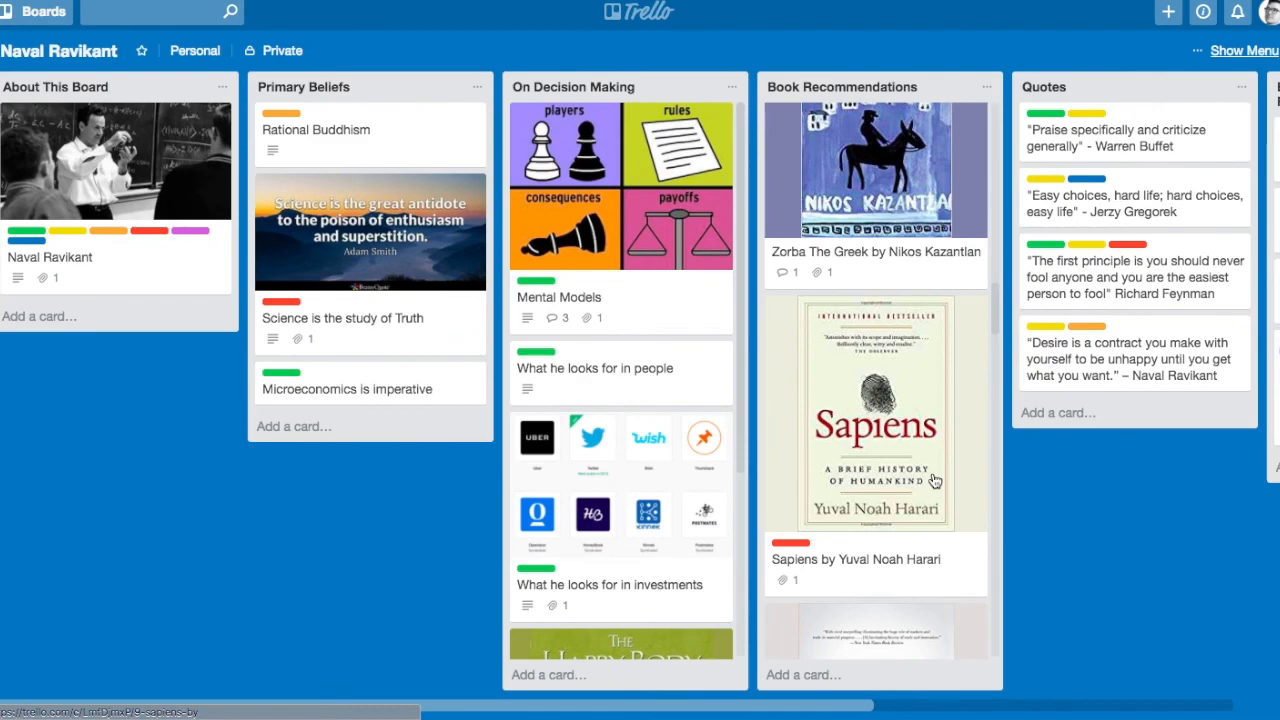